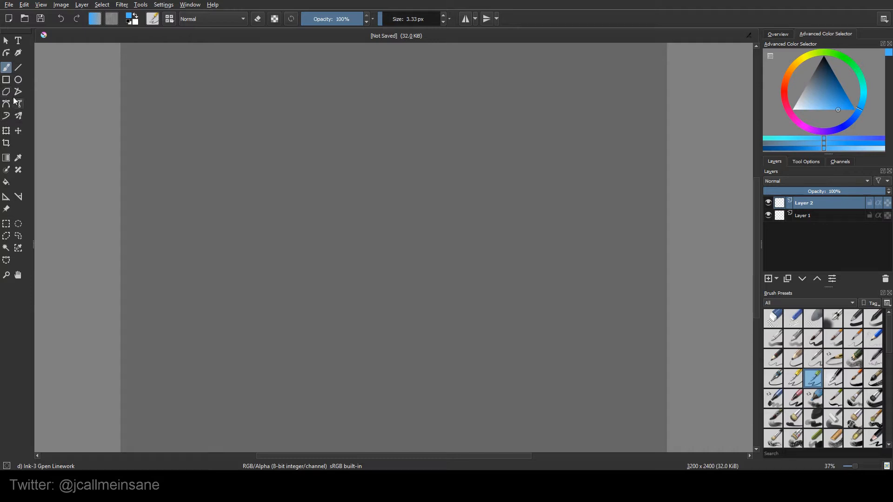
pyautogui.moveTo(16, 90)
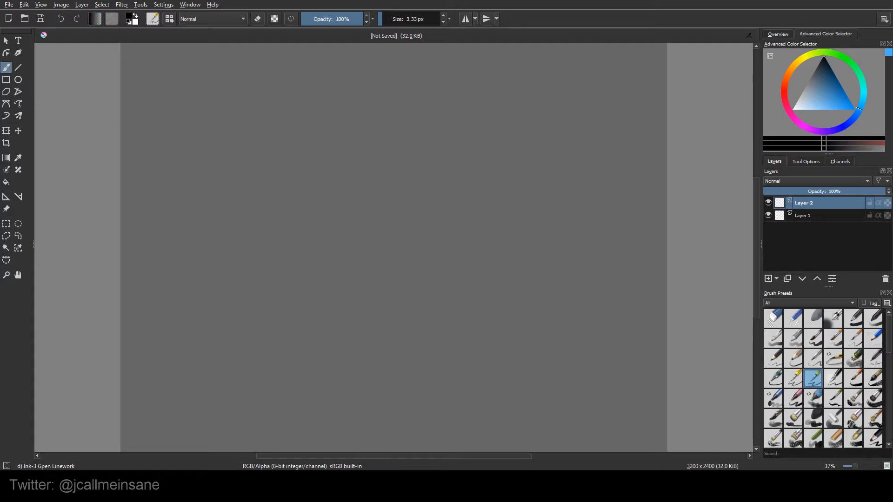
pyautogui.moveTo(793, 353)
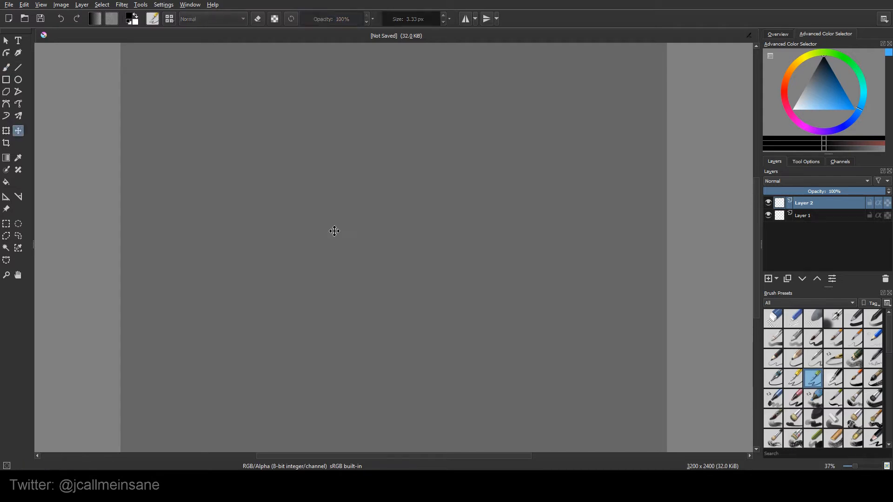
pyautogui.moveTo(326, 232)
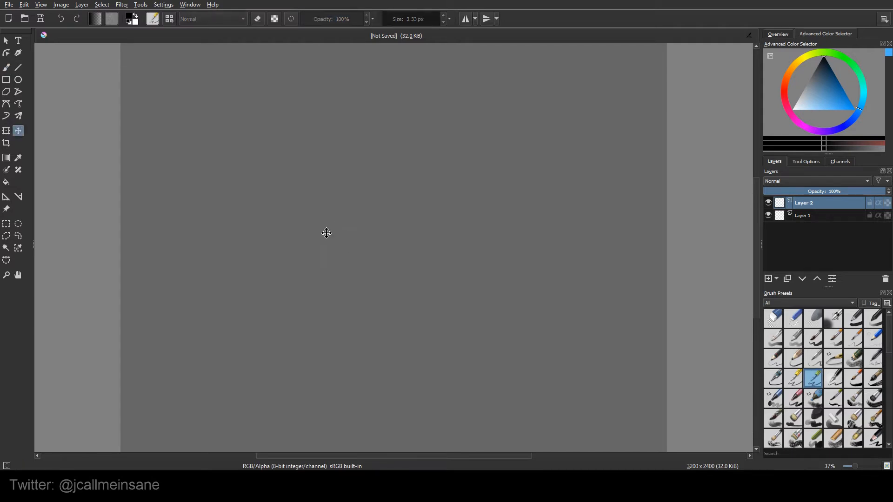
pyautogui.moveTo(807, 399)
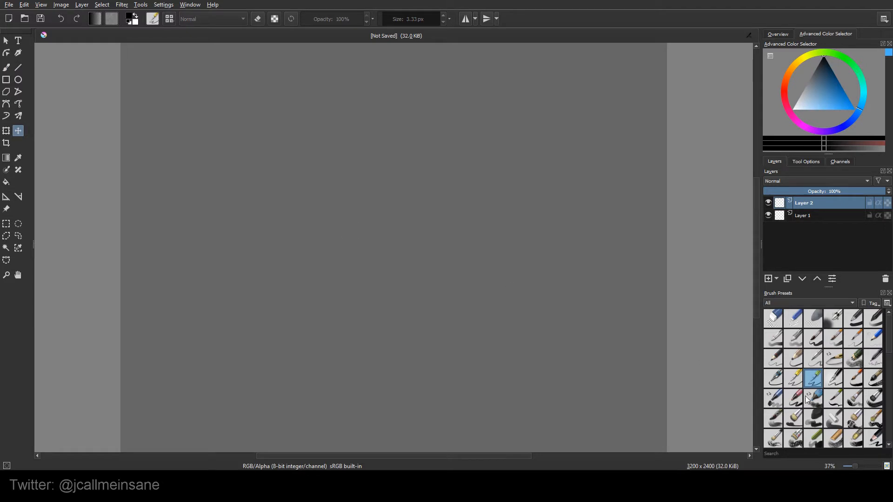
pyautogui.moveTo(420, 214)
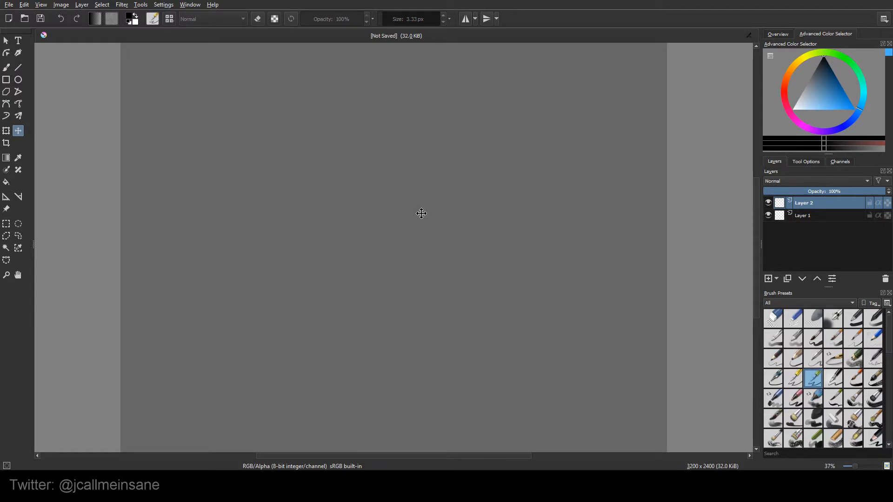
# - Show the Freehand Brush's Tool Options, toggle Snap to Assistants on then off, and list the smoothing modes
pyautogui.click(7, 67)
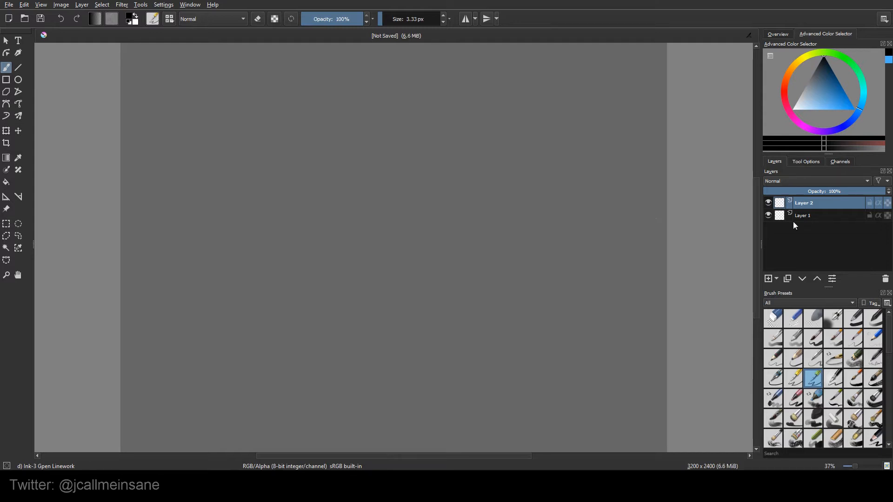
pyautogui.click(805, 160)
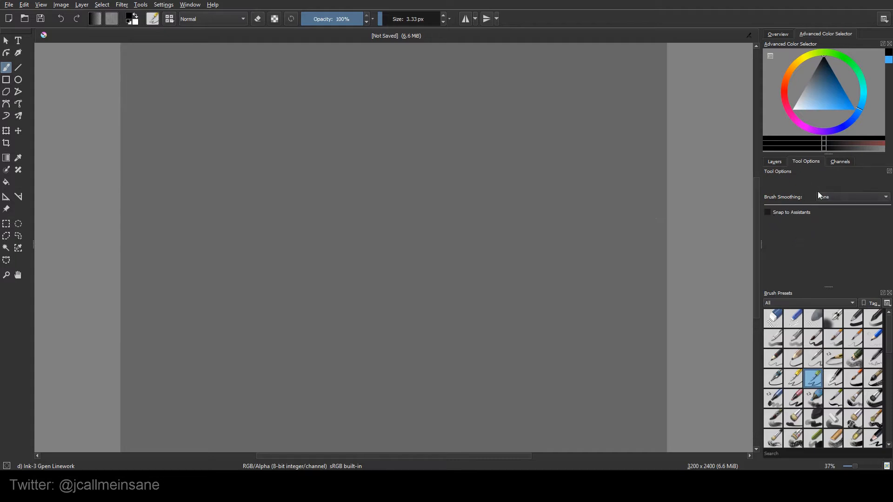
pyautogui.click(767, 201)
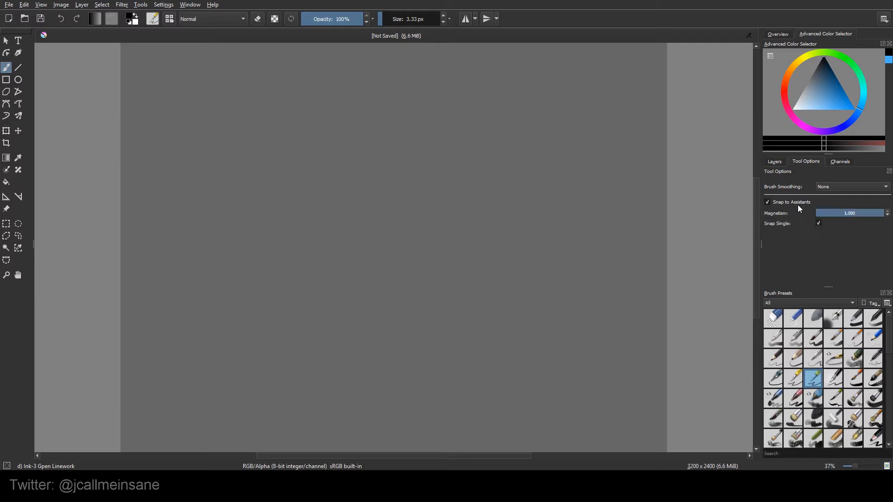
pyautogui.click(767, 202)
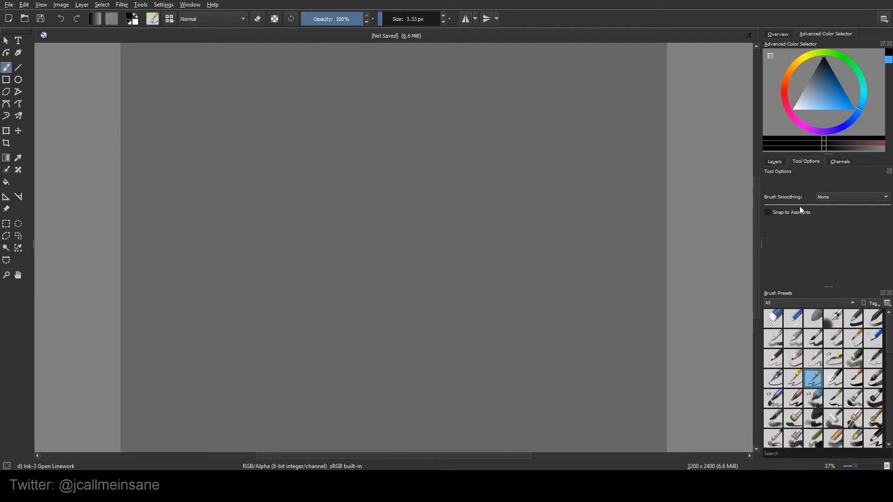
pyautogui.moveTo(800, 217)
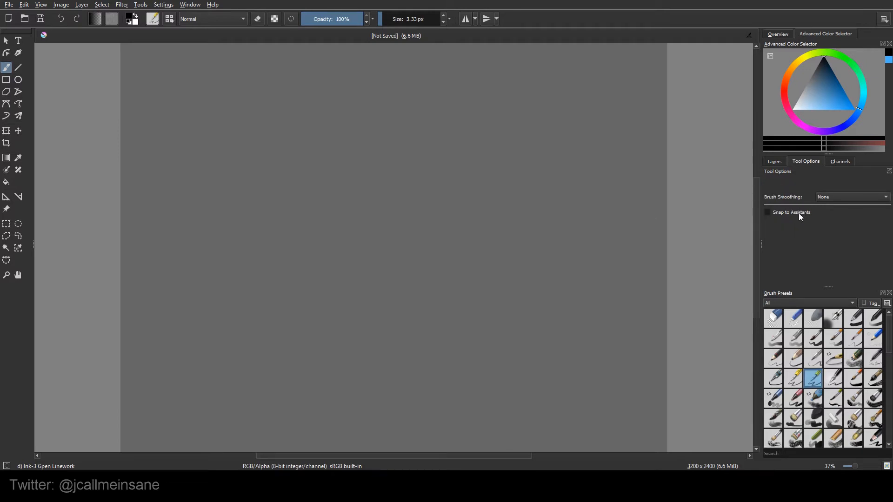
pyautogui.click(851, 197)
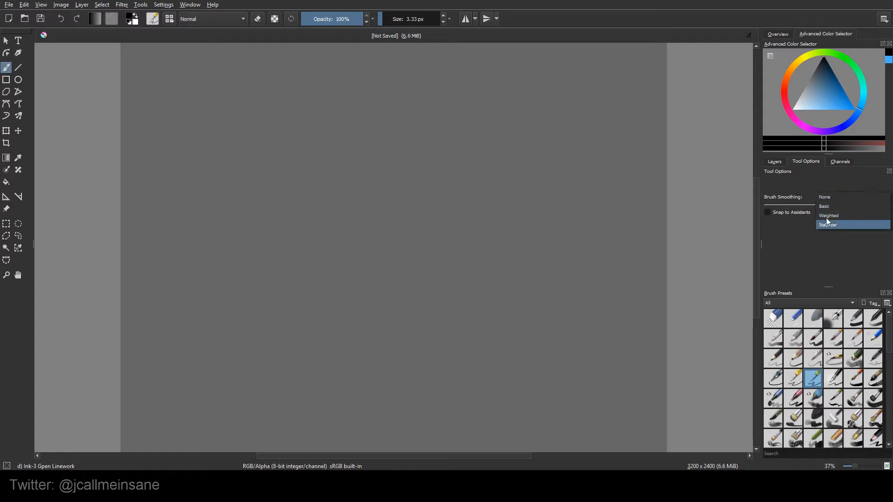
pyautogui.moveTo(829, 215)
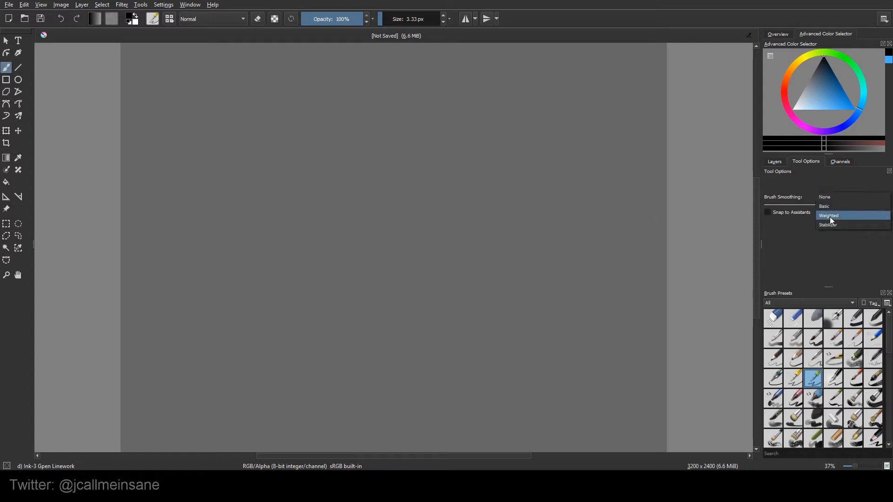
# - Draw looping test strokes with Stabilizer, Weighted, then Basic smoothing, ending with smoothing set to none
pyautogui.click(828, 224)
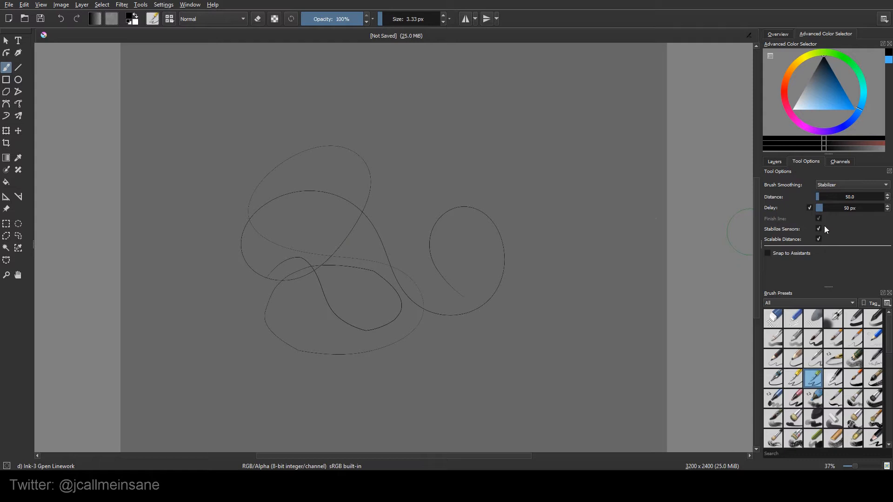
pyautogui.moveTo(826, 225)
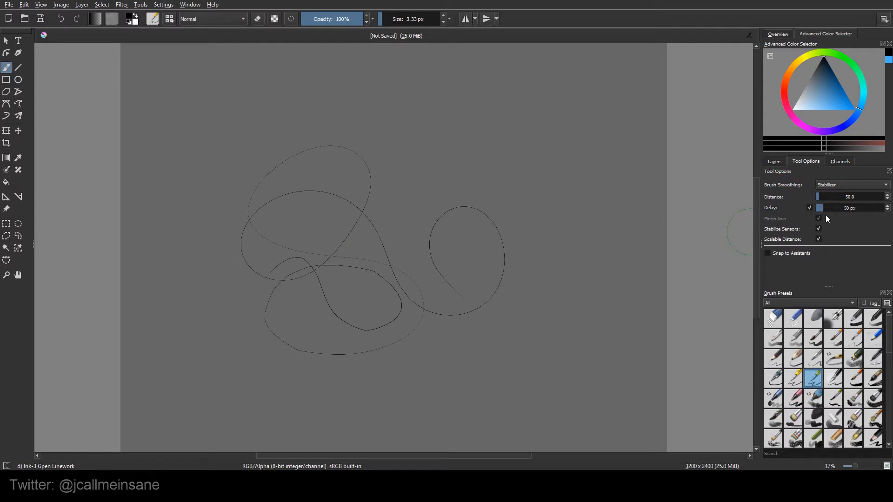
pyautogui.click(851, 184)
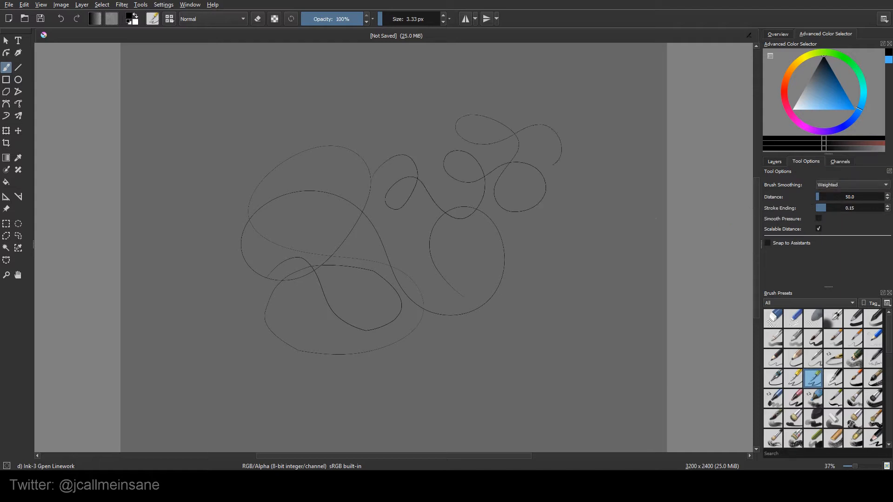
pyautogui.click(848, 184)
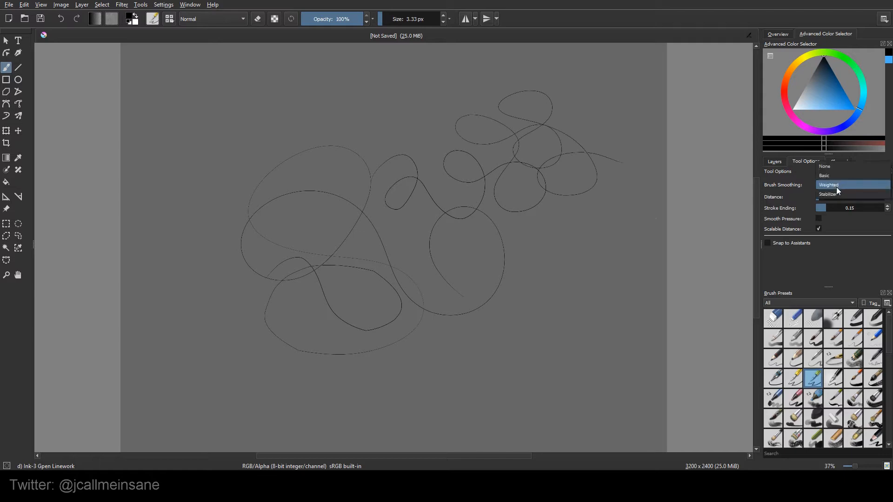
pyautogui.click(823, 189)
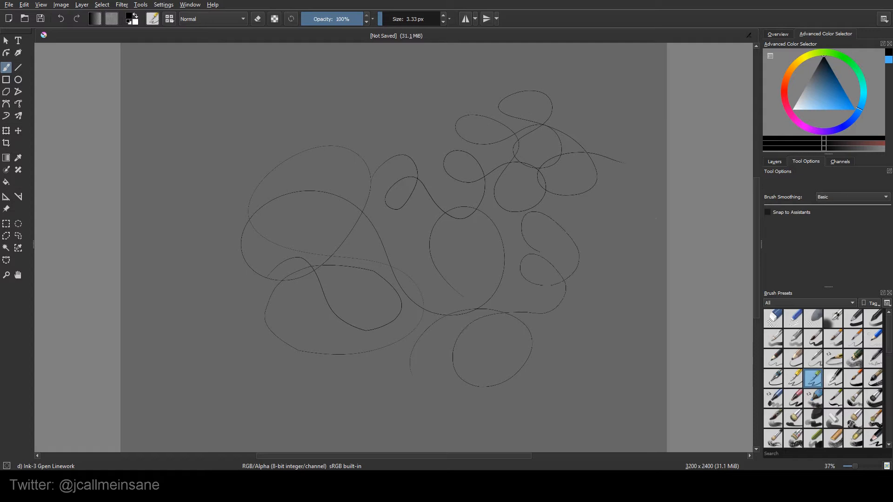
pyautogui.click(851, 196)
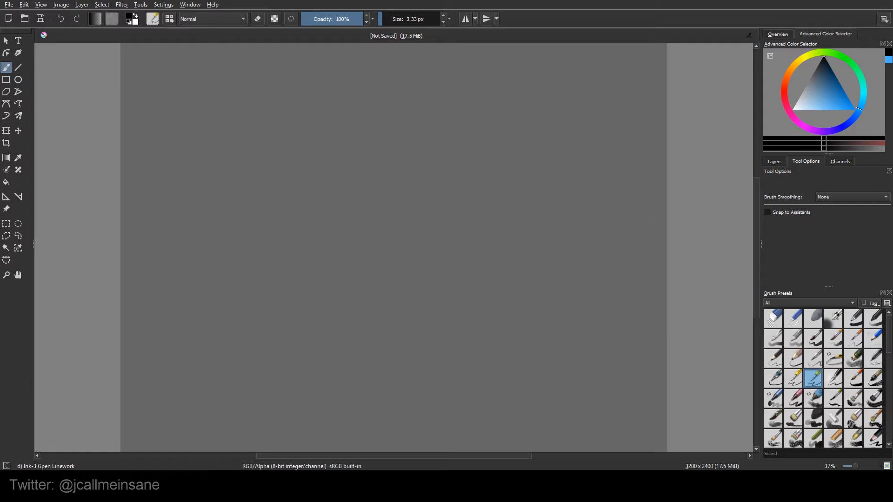
pyautogui.moveTo(42, 31)
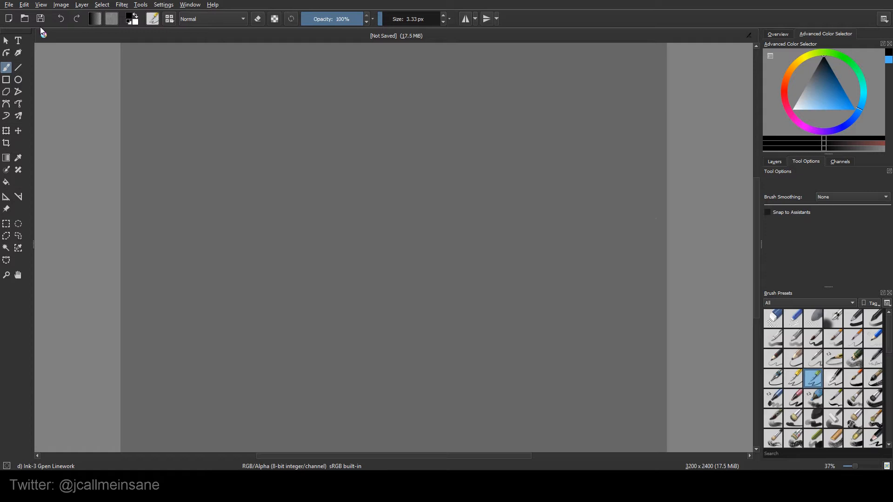
# - Cover the cleared canvas with many crisscrossing straight lines using the Line tool
pyautogui.click(18, 67)
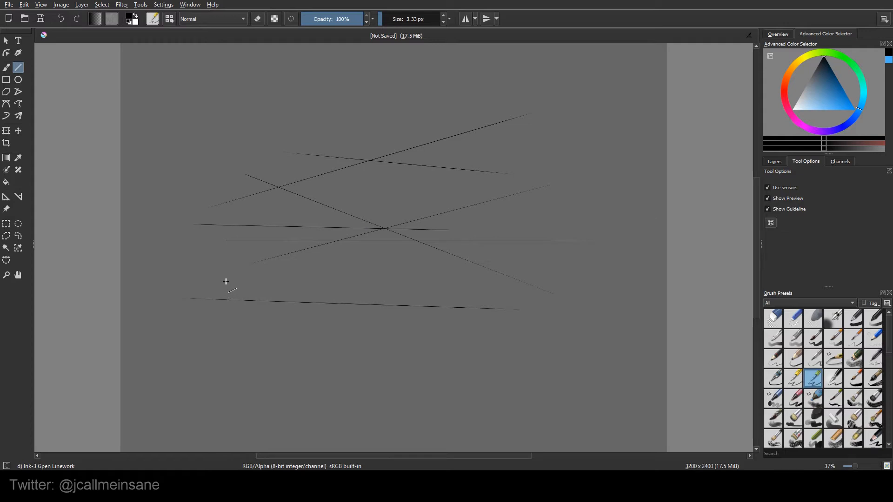
pyautogui.moveTo(657, 232)
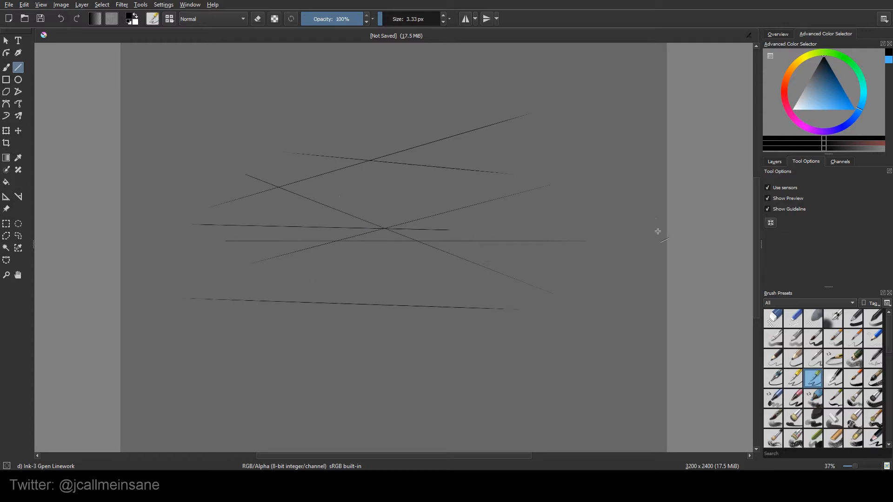
pyautogui.moveTo(212, 382)
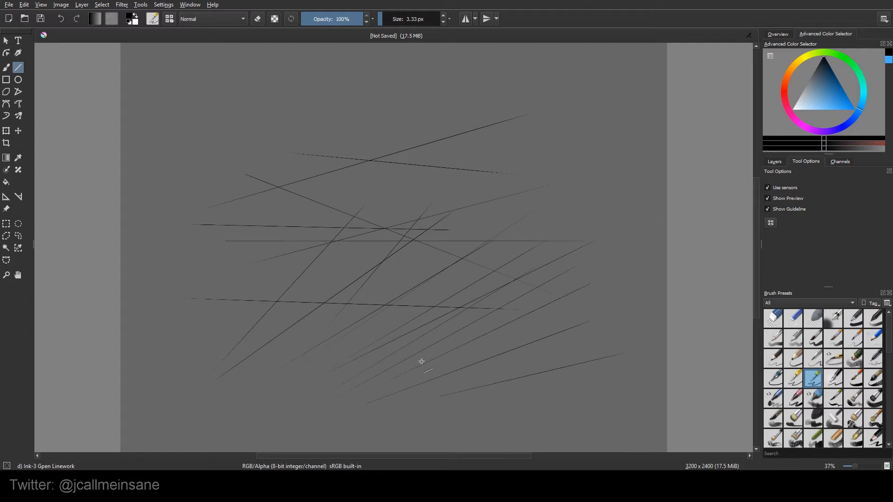
pyautogui.moveTo(357, 166)
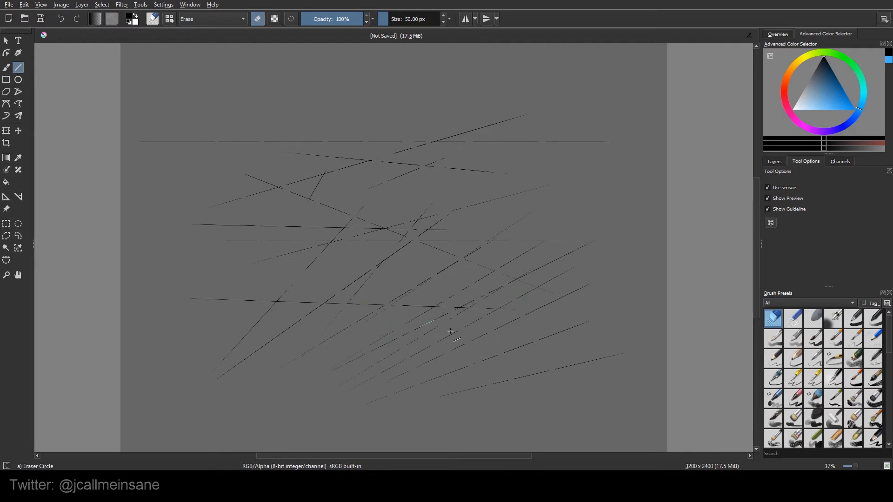
# - After erasing gaps through the lines, return to the ink preset and freehand painting
pyautogui.click(813, 379)
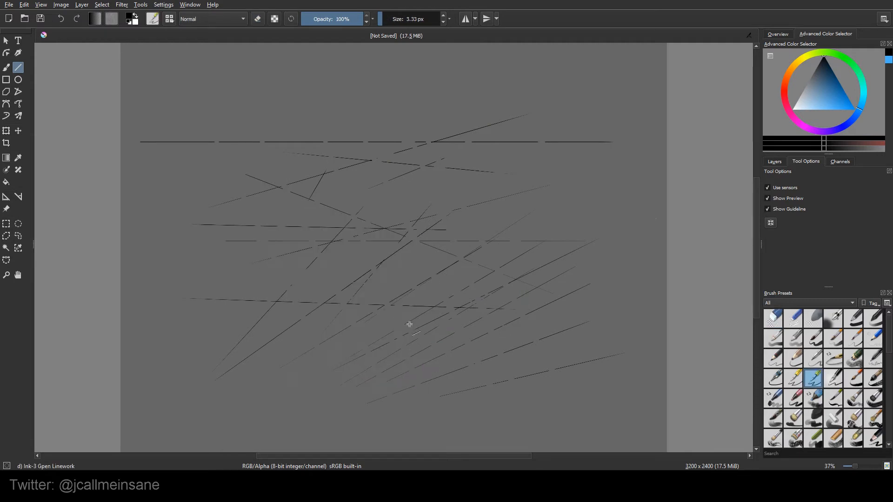
pyautogui.click(7, 67)
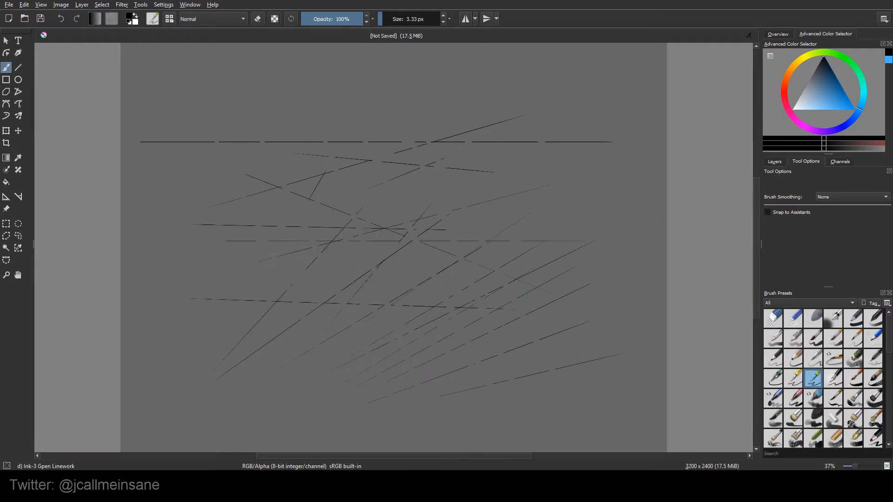
# - Draw several rectangles with no fill and a Brush outline
pyautogui.click(7, 80)
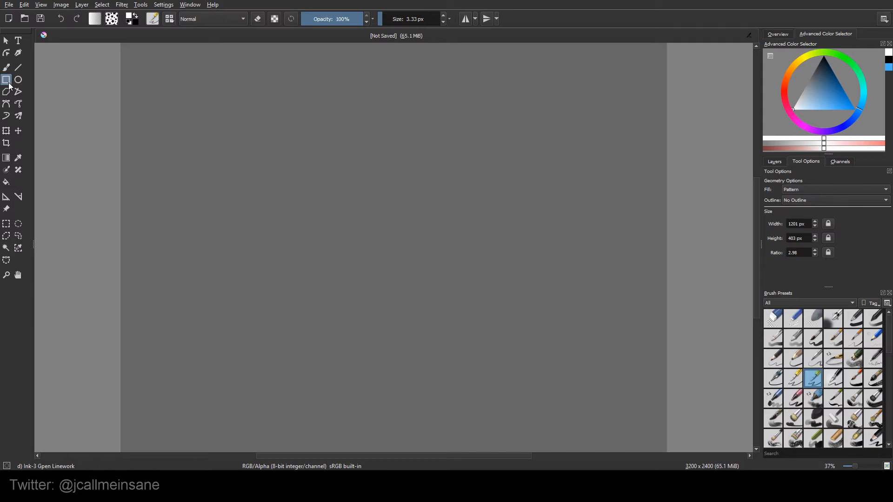
pyautogui.moveTo(7, 80)
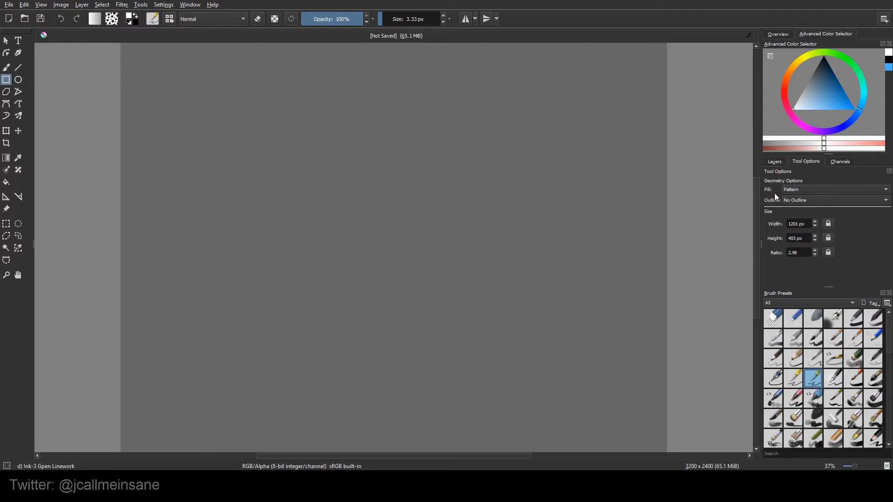
pyautogui.click(831, 200)
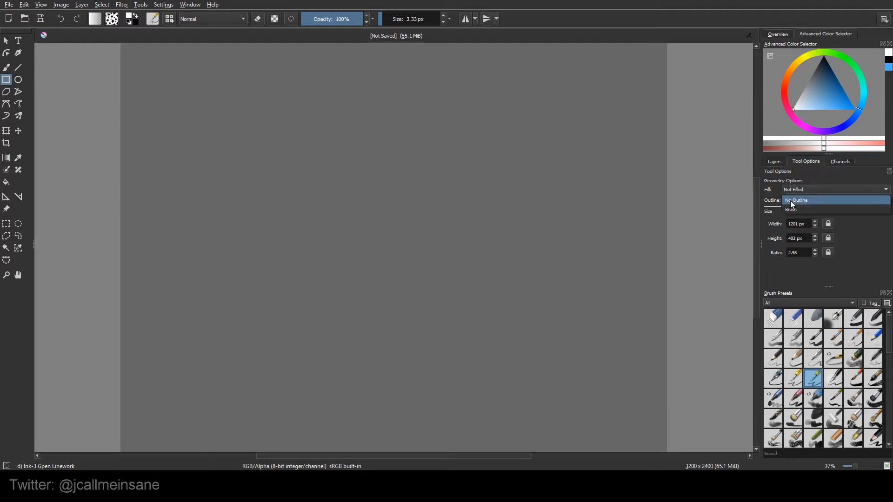
pyautogui.click(791, 209)
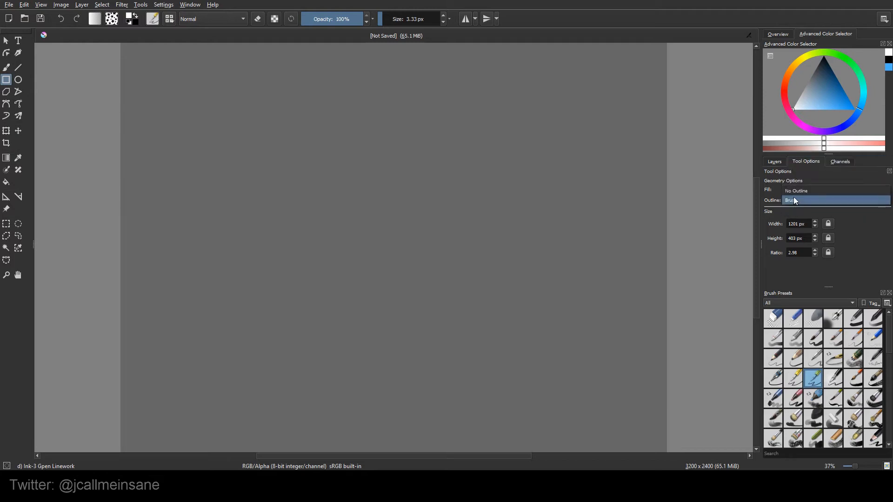
pyautogui.click(834, 190)
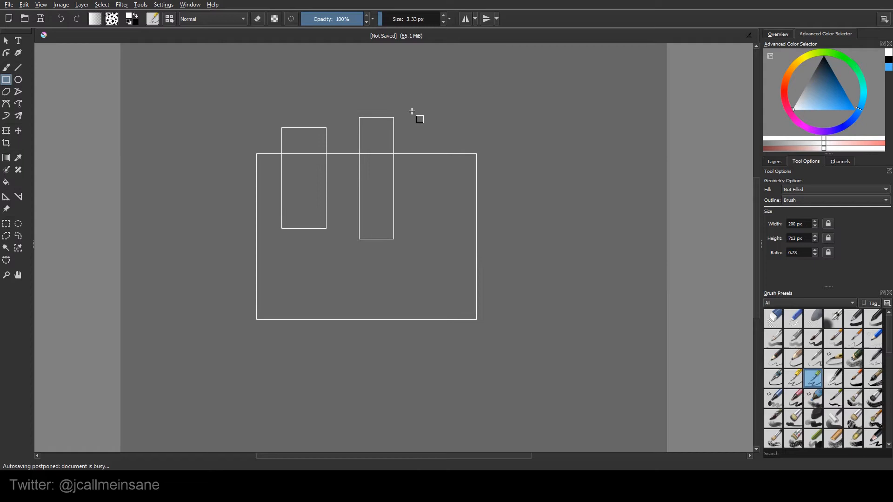
# - Draw overlapping rectangles filled with the Foreground colour, then the Background colour
pyautogui.click(834, 189)
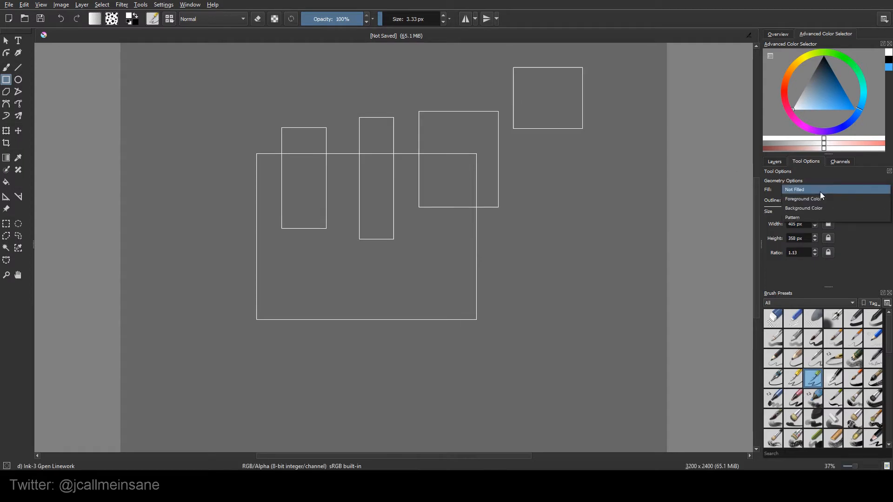
pyautogui.click(803, 199)
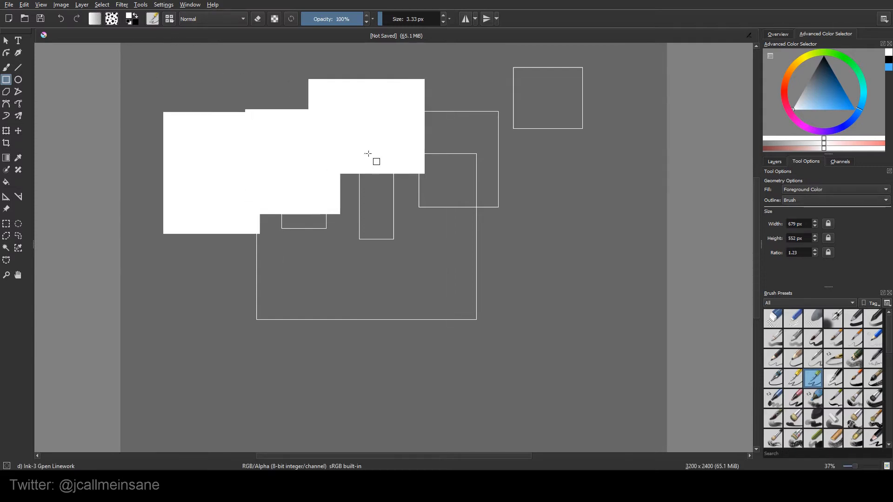
pyautogui.click(834, 189)
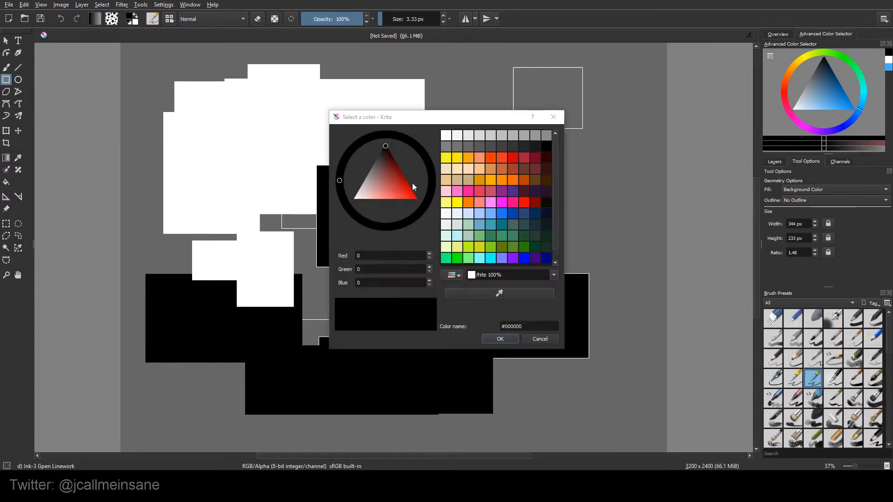
# - Choose a lavender-purple background colour and draw filled rectangles with it
pyautogui.click(380, 173)
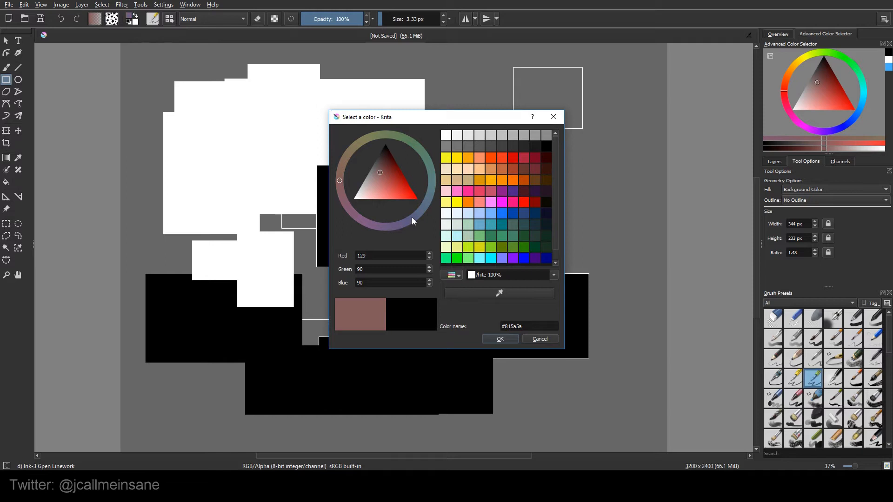
pyautogui.click(409, 219)
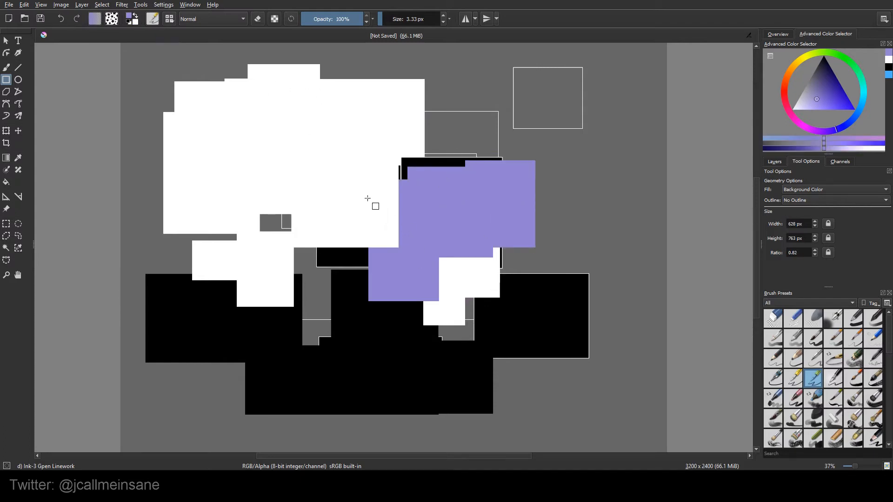
pyautogui.moveTo(137, 15)
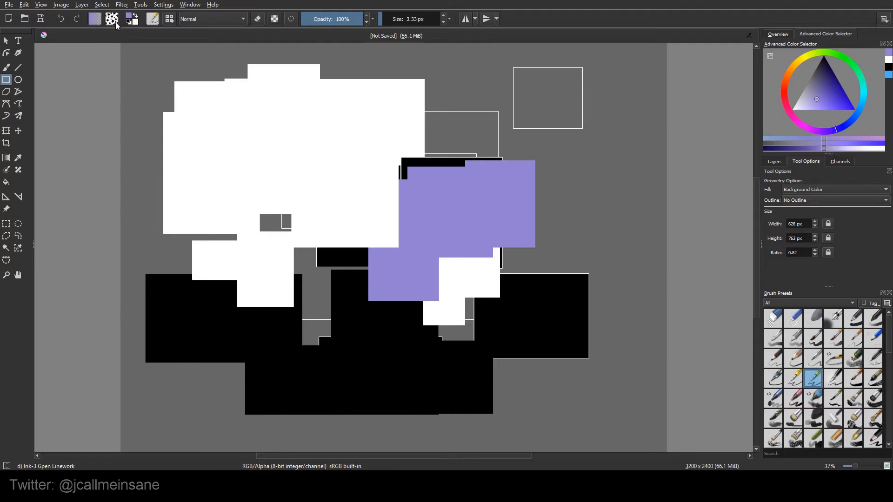
# - Draw rectangles filled with the stars pattern, then with a grey woven fabric texture from the Patterns list
pyautogui.click(834, 189)
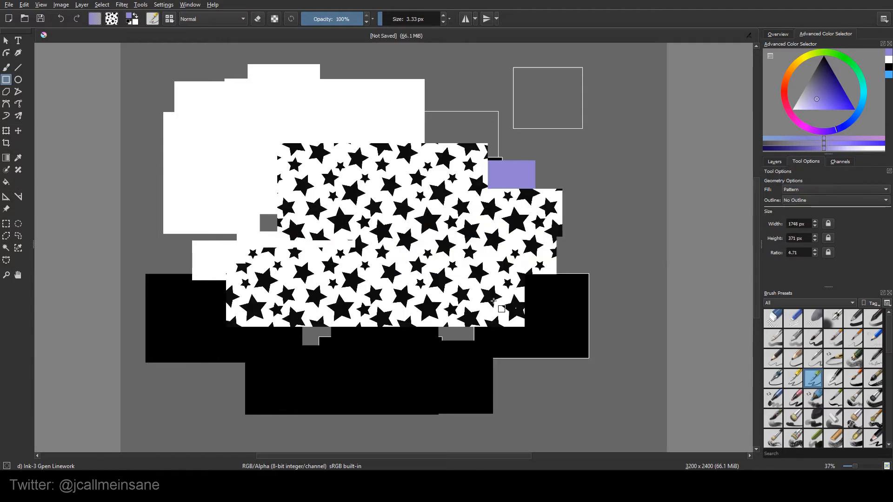
pyautogui.click(111, 18)
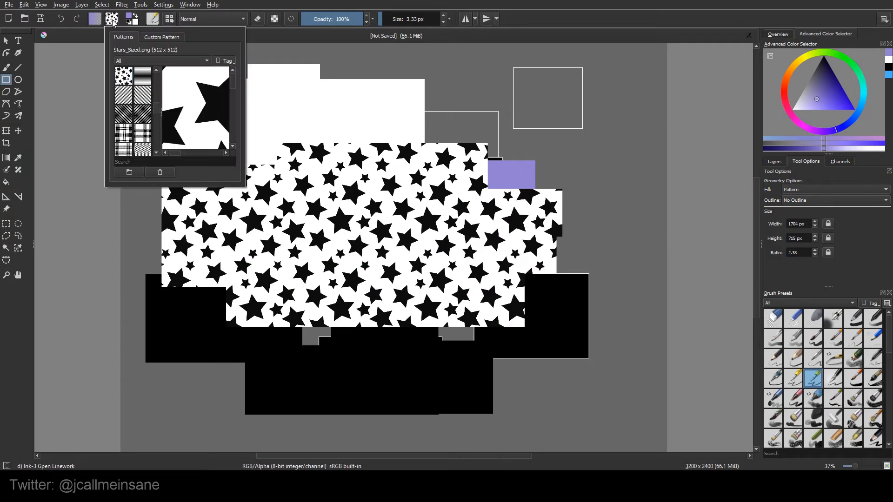
pyautogui.scroll(-3)
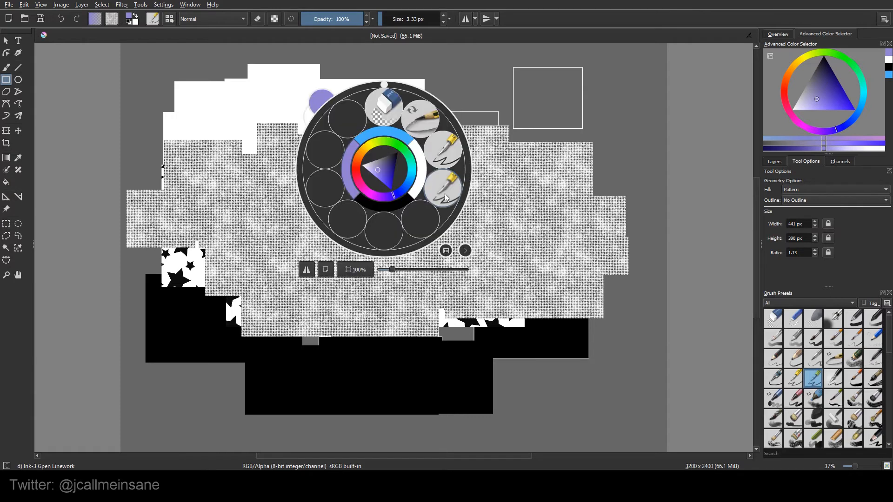
# - Set ellipse and rectangle shapes to Not Filled with a Brush outline, then choose the Polygon tool
pyautogui.click(18, 80)
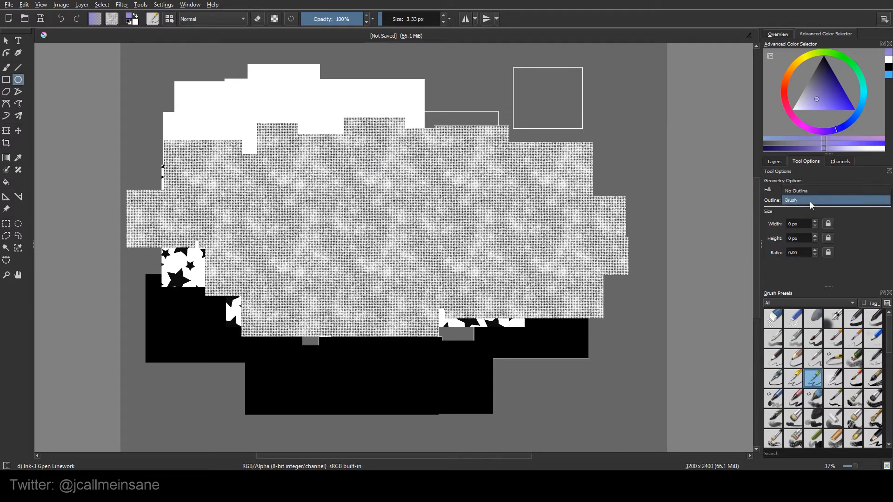
pyautogui.click(834, 189)
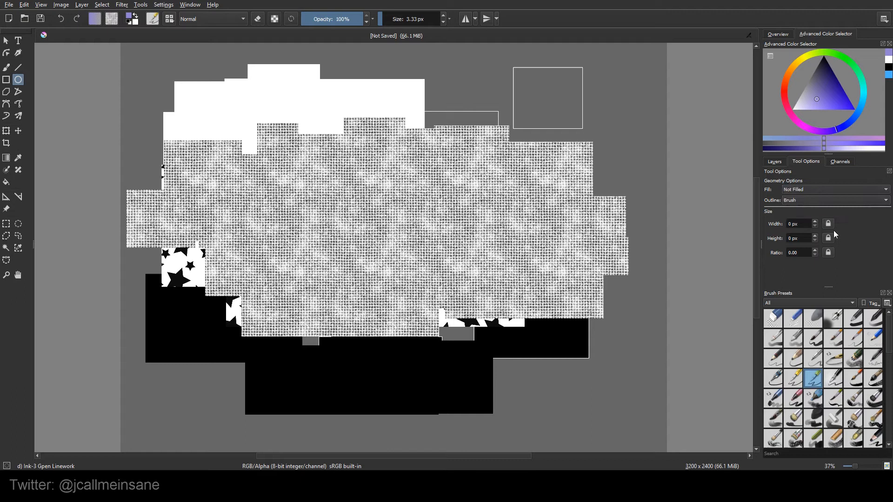
pyautogui.click(6, 79)
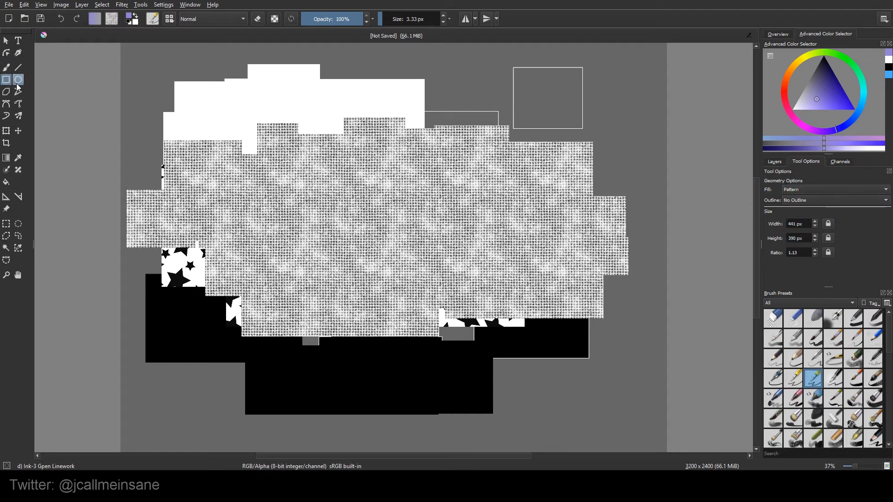
pyautogui.click(18, 80)
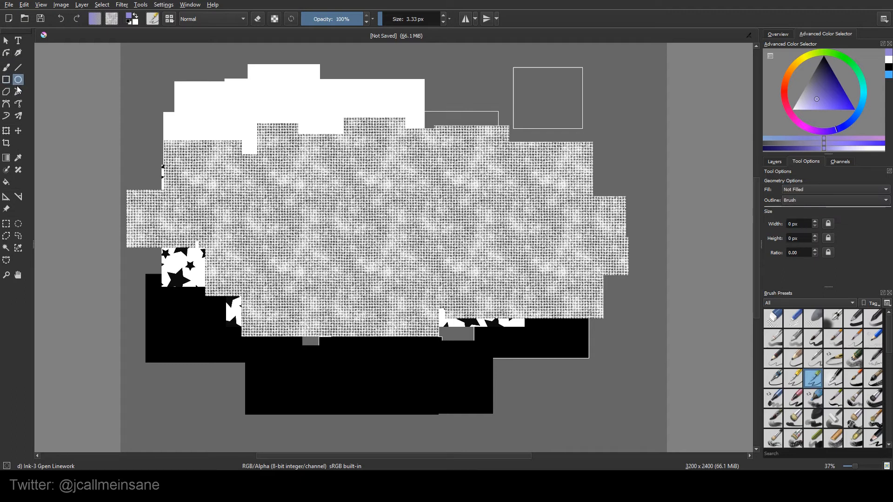
pyautogui.click(6, 92)
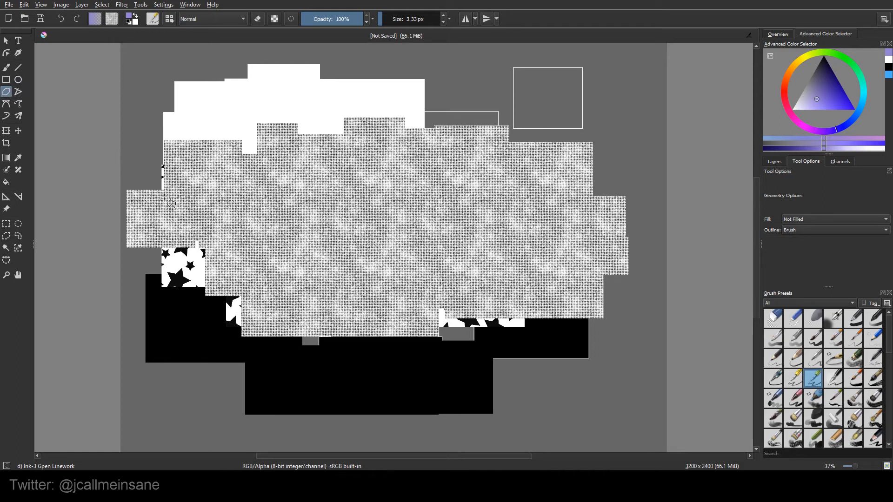
pyautogui.moveTo(6, 92)
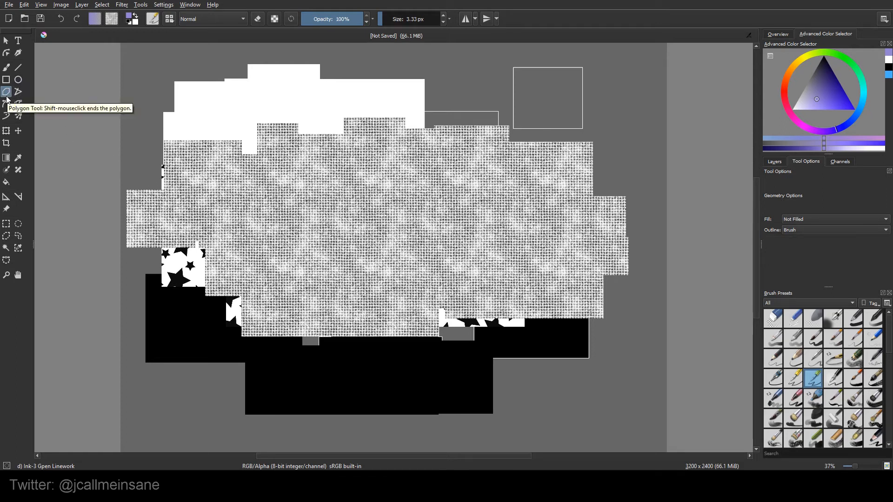
pyautogui.moveTo(228, 262)
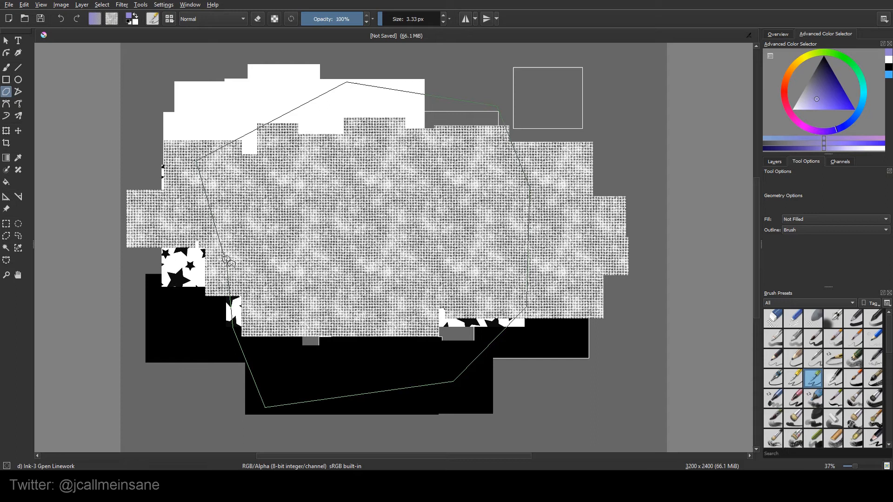
pyautogui.moveTo(227, 263)
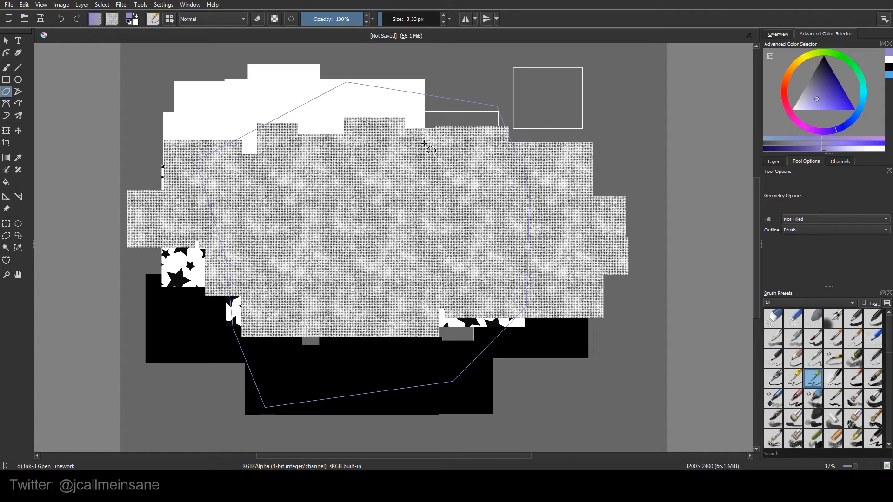
pyautogui.moveTo(440, 103)
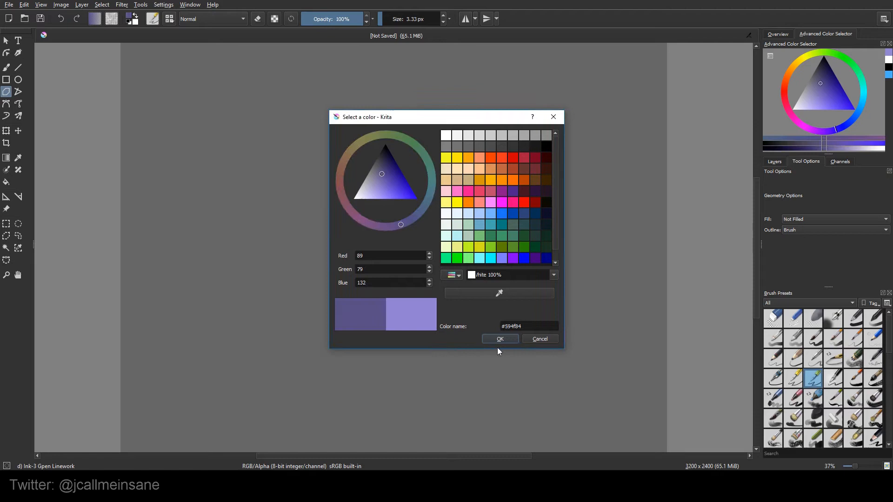
# - Draw two overlapping polygon outlines, one dark lavender and one lighter lavender
pyautogui.click(500, 338)
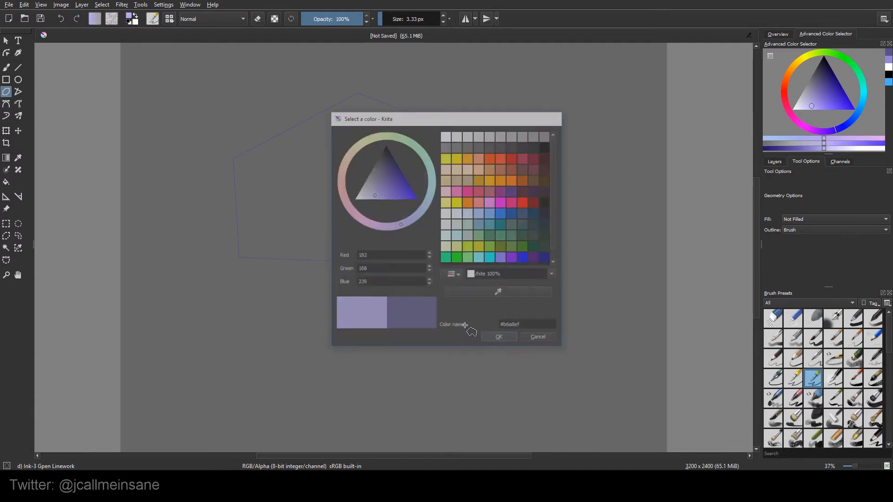
pyautogui.click(497, 337)
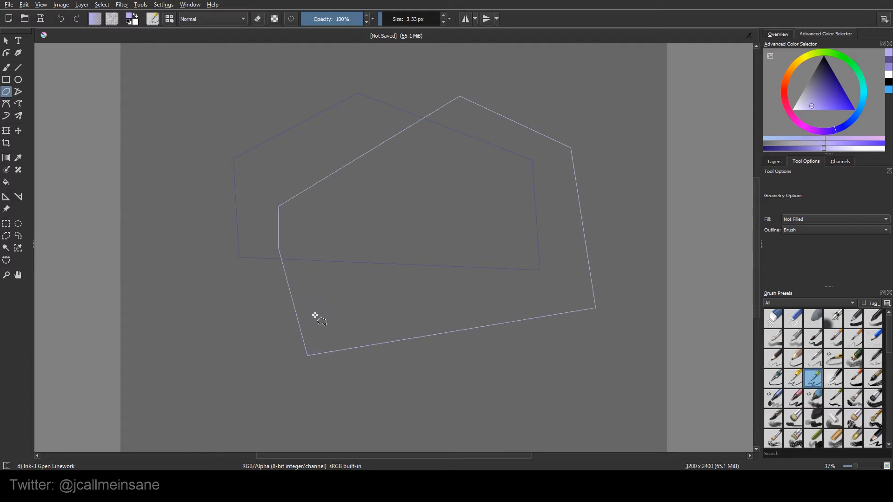
pyautogui.moveTo(802, 218)
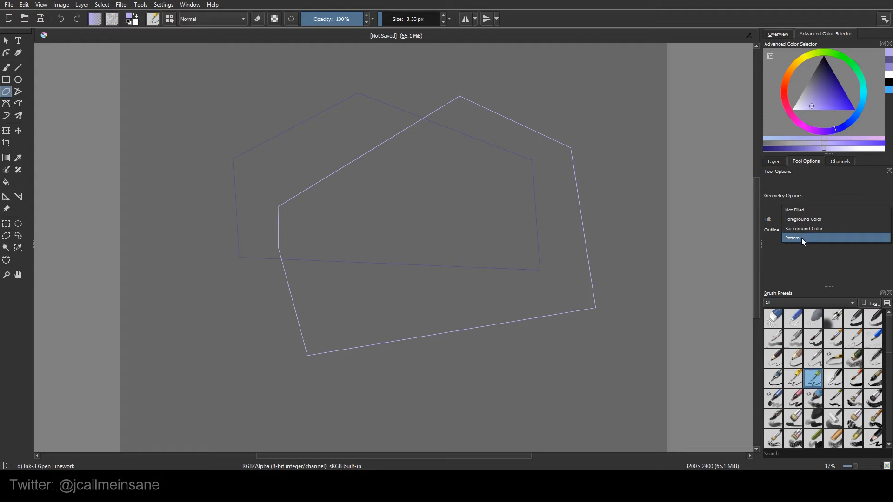
# - Draw a woven-pattern-filled polygon, then a solid lavender Foreground-filled pentagon over the outlines
pyautogui.click(791, 237)
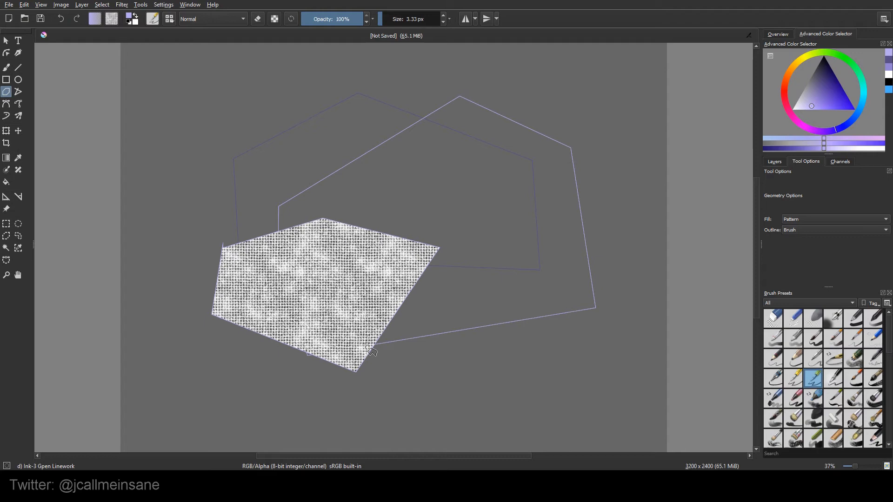
pyautogui.scroll(3)
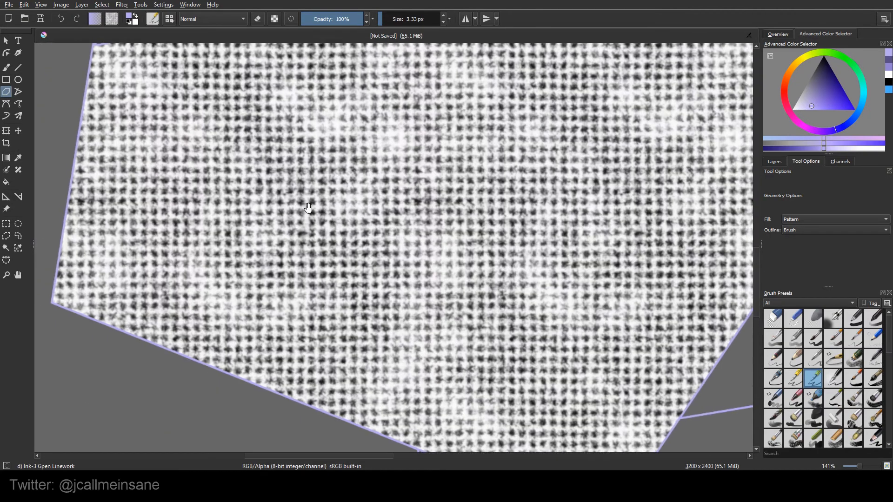
pyautogui.scroll(-3)
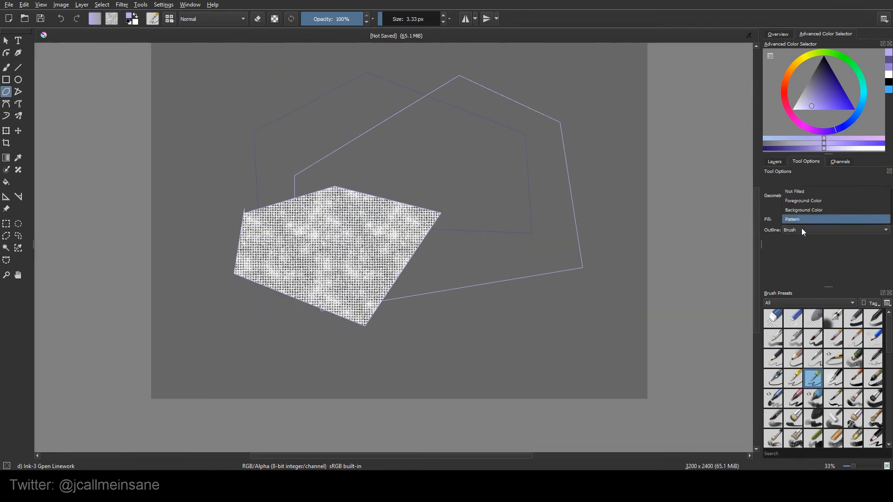
pyautogui.click(803, 201)
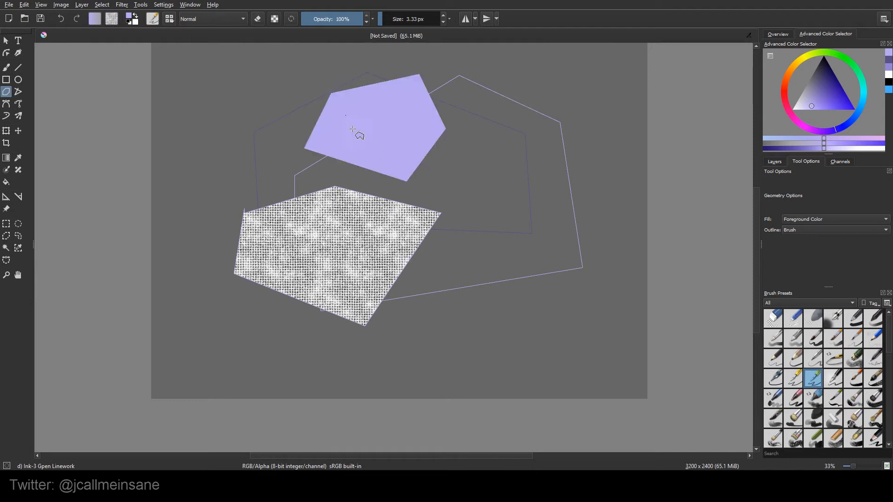
pyautogui.click(834, 219)
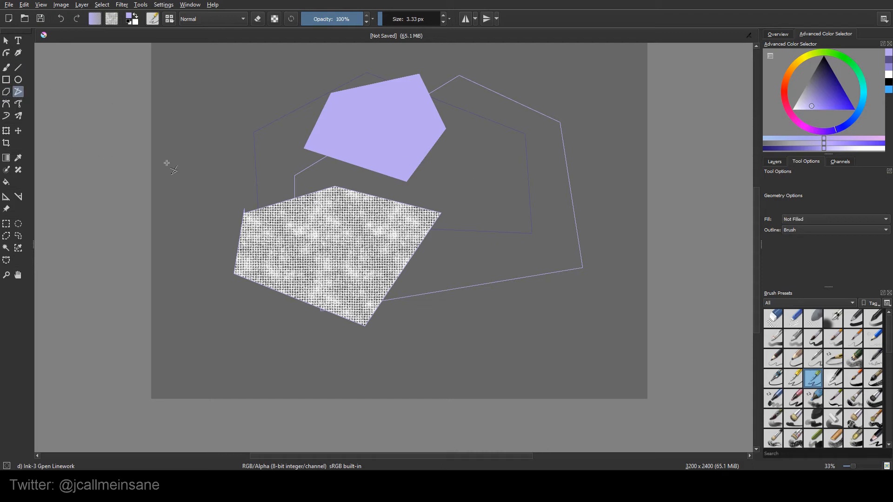
pyautogui.moveTo(486, 197)
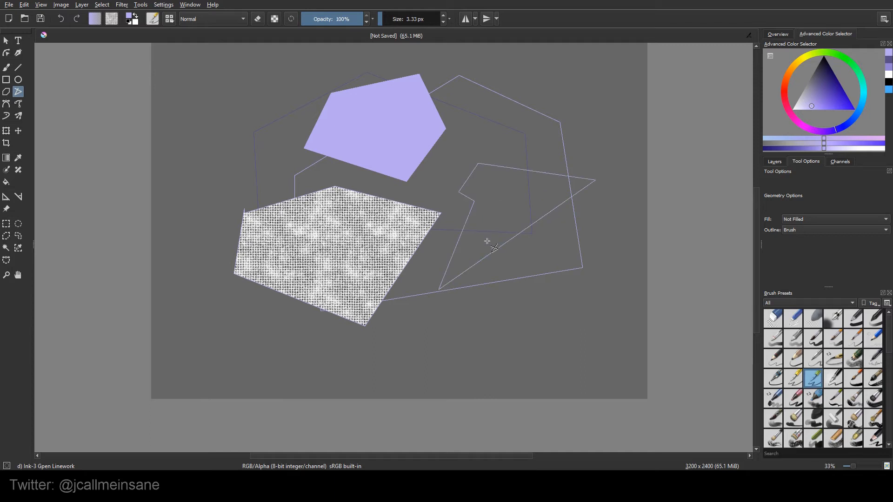
pyautogui.moveTo(19, 91)
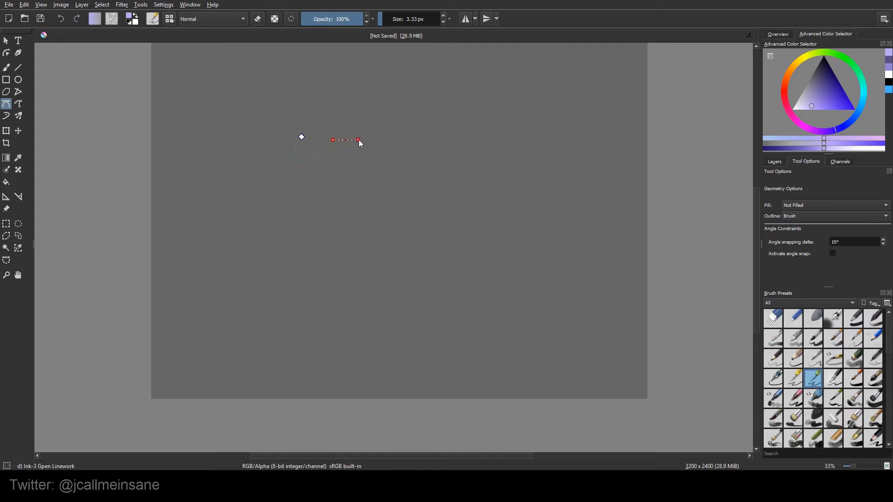
# - Finish the Bezier outline shapes unfilled and switch to the Freehand Path tool
pyautogui.click(359, 179)
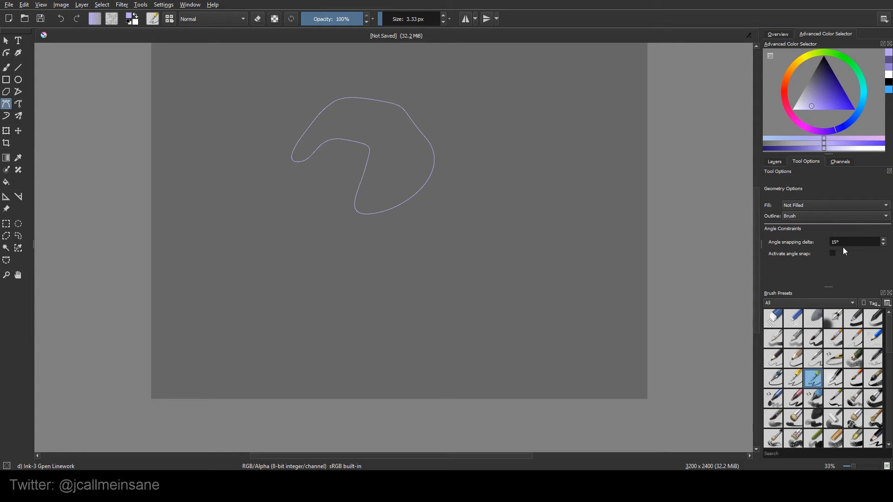
pyautogui.moveTo(835, 257)
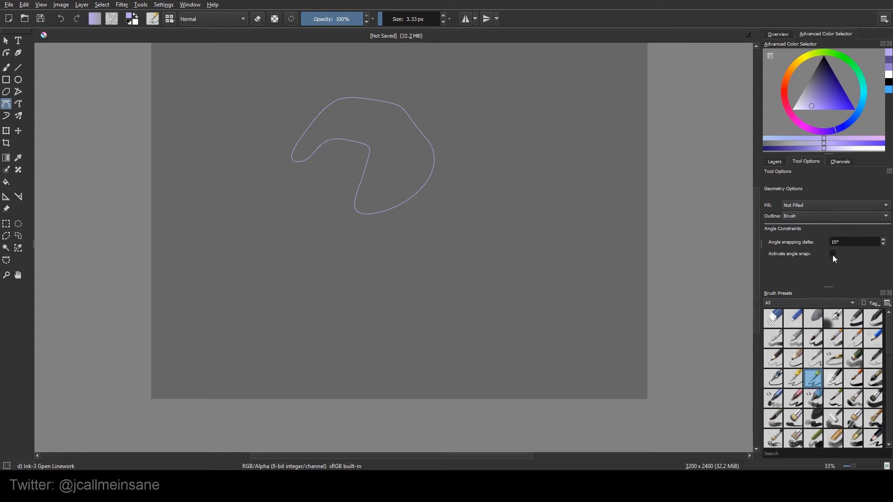
pyautogui.click(832, 253)
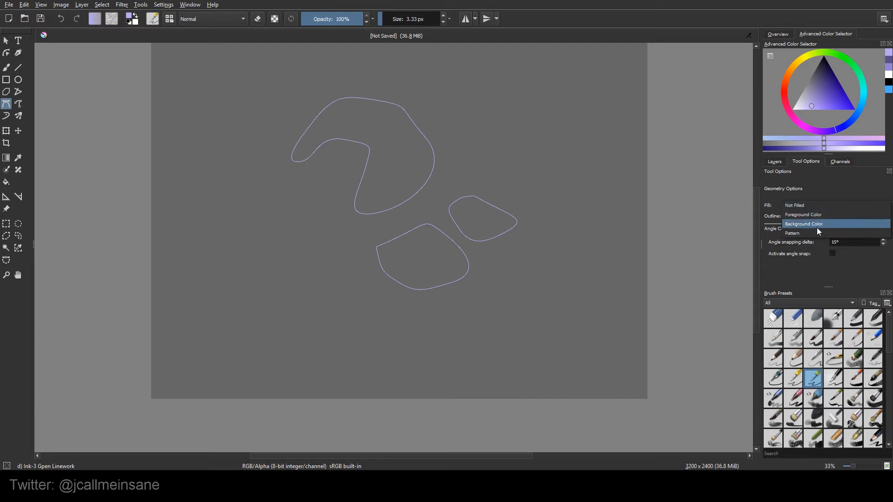
pyautogui.click(802, 215)
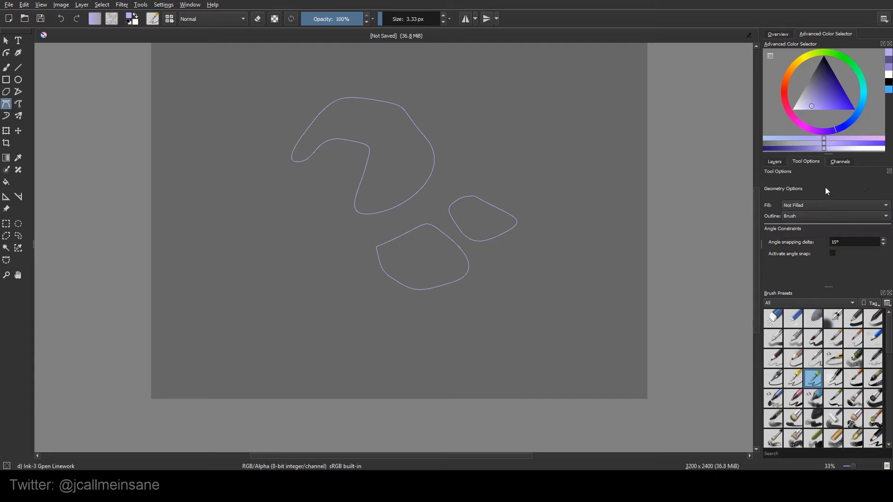
pyautogui.click(18, 104)
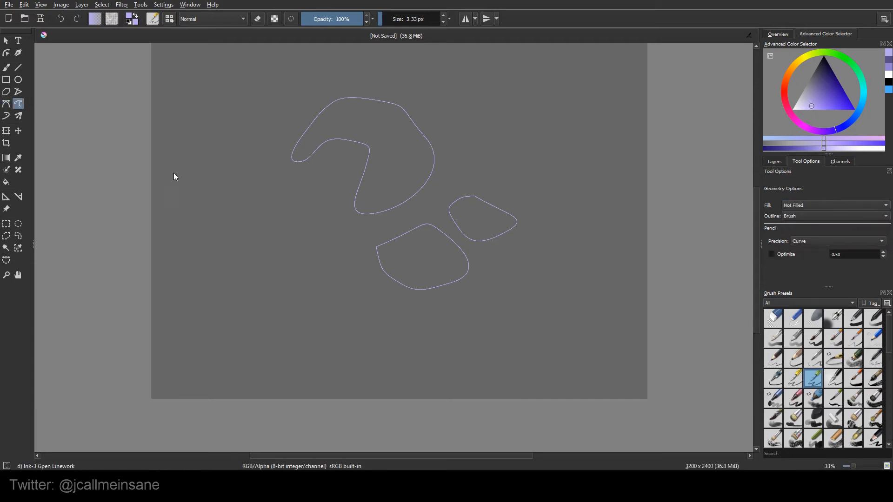
# - Draw freehand paths while switching Precision between Raw, Straight and Curve, ending on Curve
pyautogui.moveTo(183, 177); pyautogui.dragTo(230, 137)
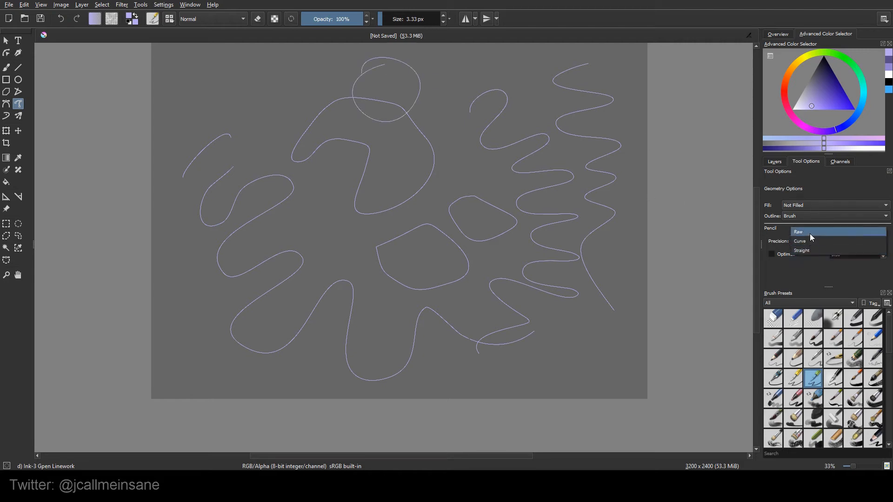
pyautogui.click(798, 232)
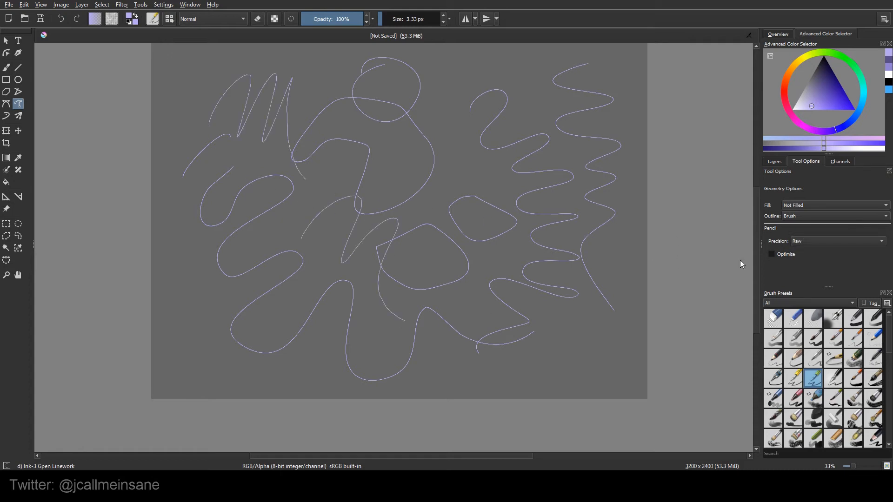
pyautogui.click(835, 241)
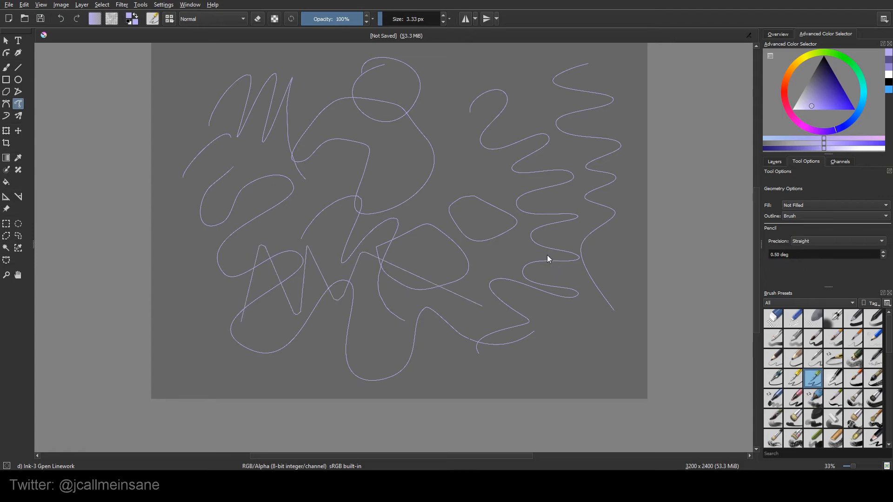
pyautogui.moveTo(598, 283)
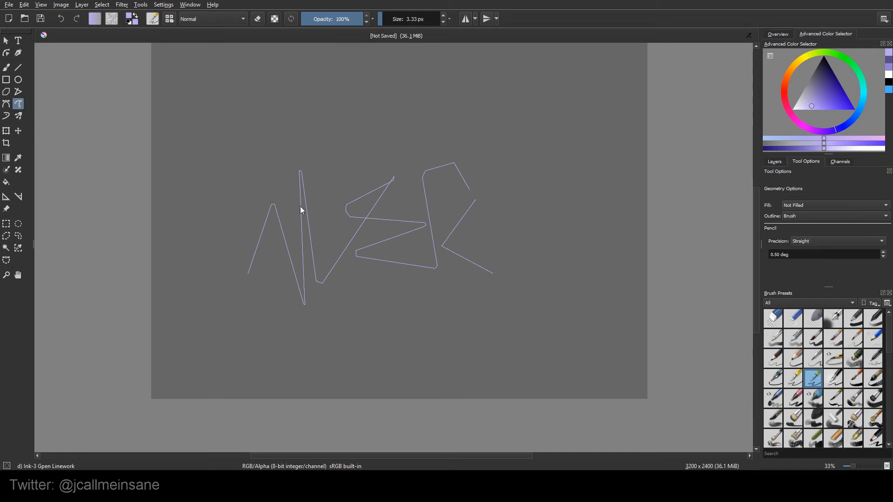
pyautogui.moveTo(699, 252)
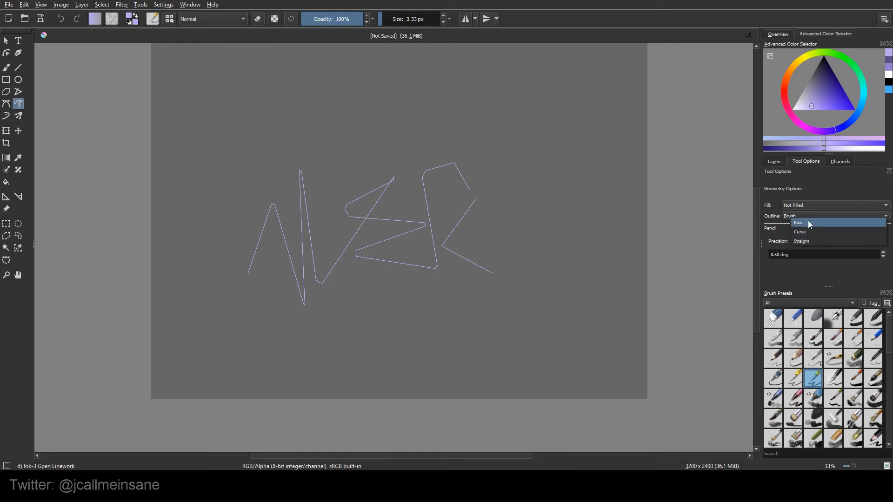
pyautogui.click(800, 232)
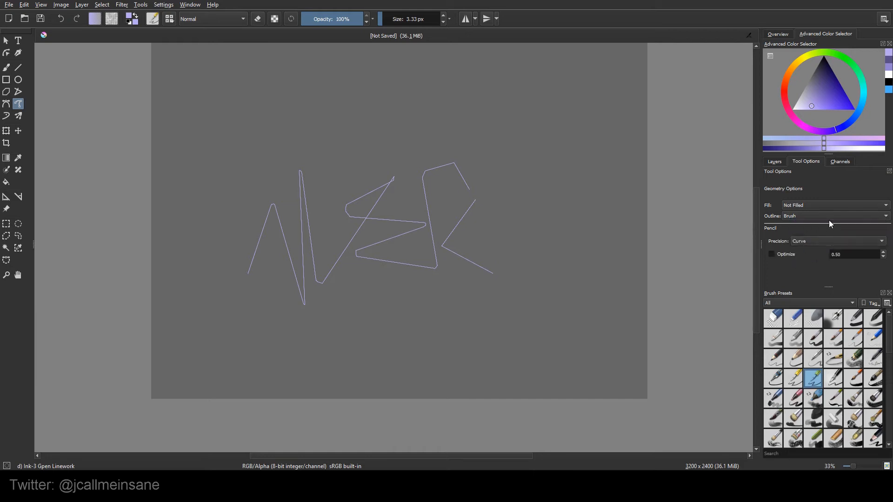
pyautogui.moveTo(829, 265)
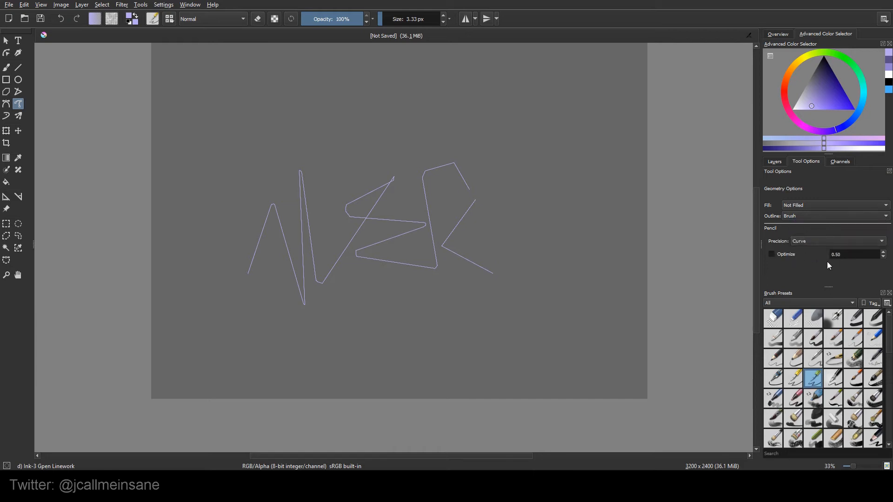
pyautogui.click(831, 205)
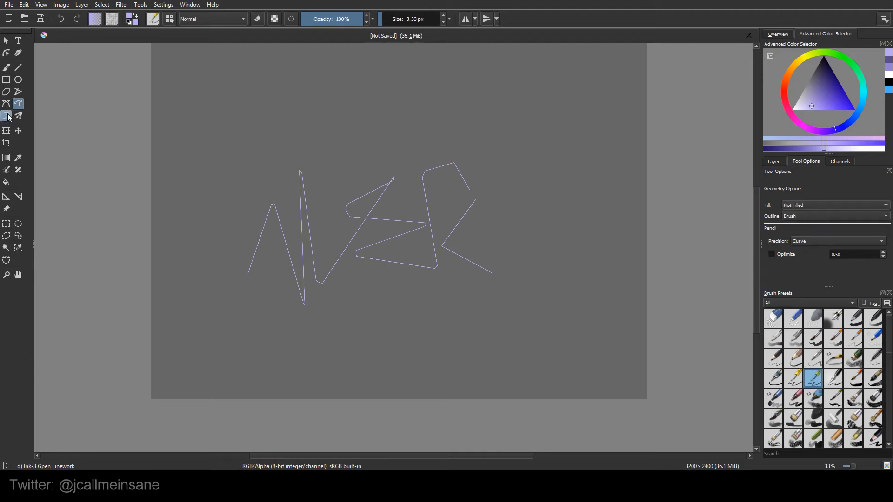
# - Select the Dynamic Brush and paint a test stroke on the canvas
pyautogui.click(6, 116)
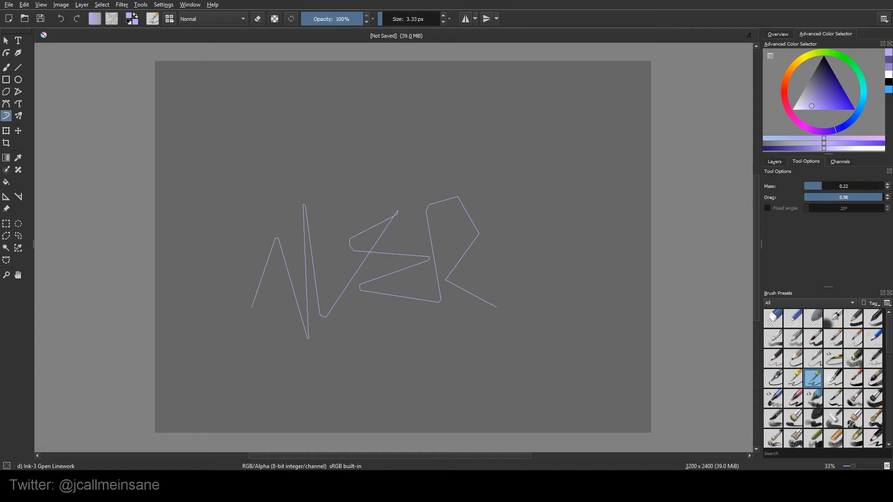
pyautogui.moveTo(188, 179); pyautogui.dragTo(263, 151)
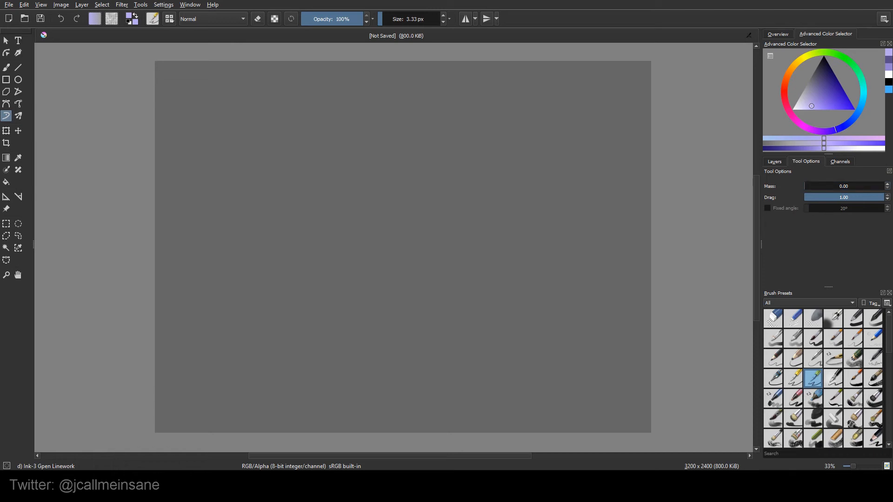
# - Select the Multibrush tool, keeping Symmetry type with 4 brushes
pyautogui.click(17, 117)
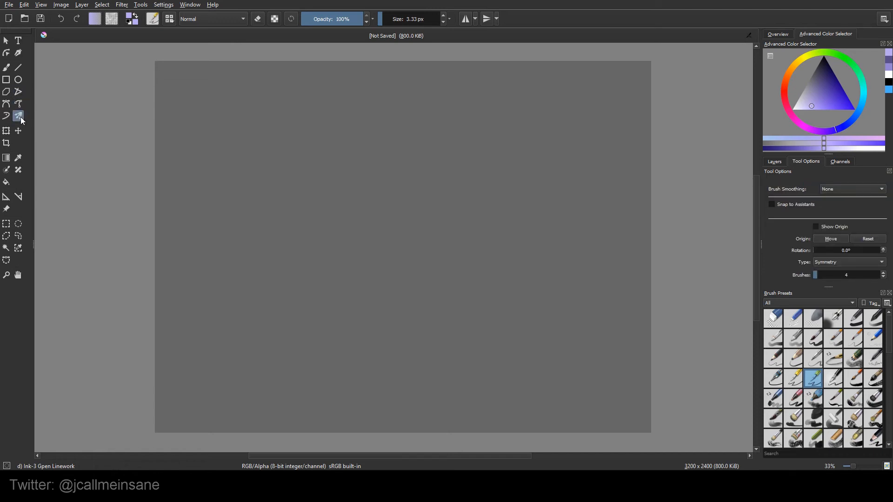
pyautogui.moveTo(17, 117)
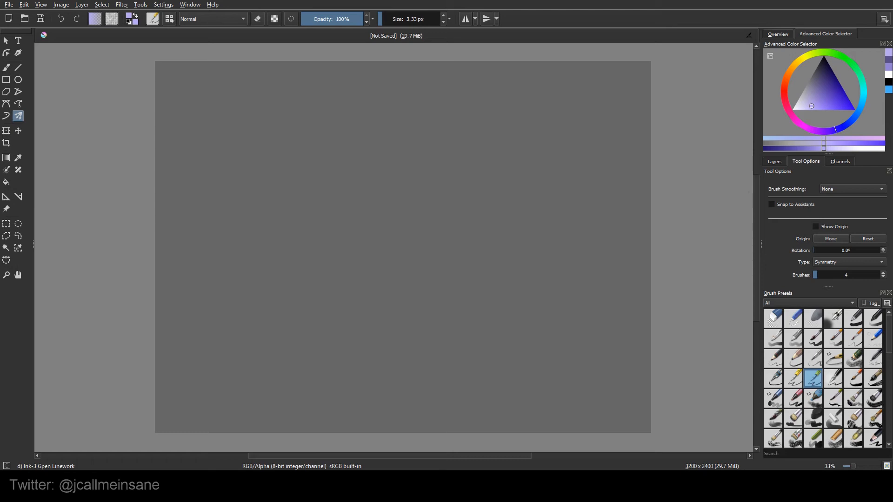
# - Add a Fish Eye Point assistant with the Assistant tool
pyautogui.click(6, 196)
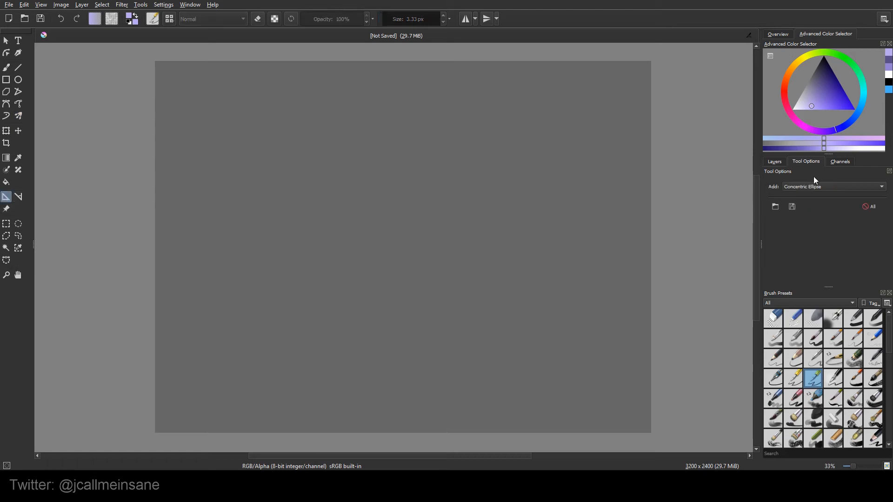
pyautogui.click(831, 186)
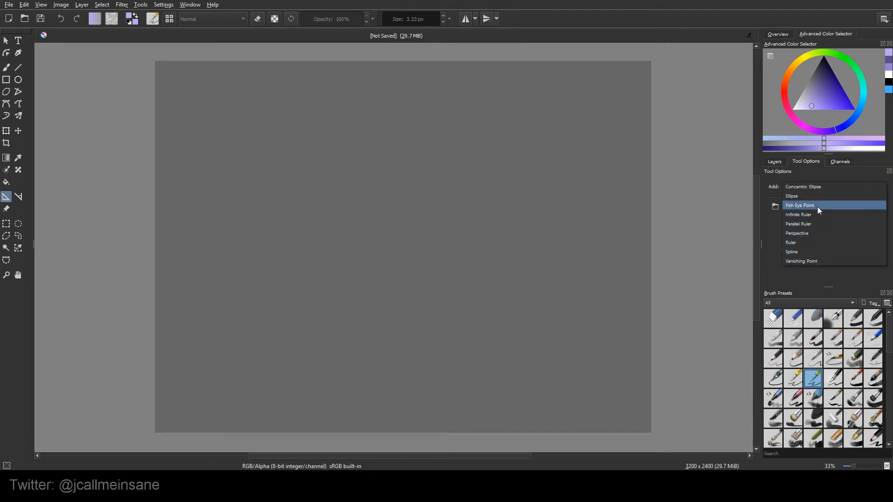
pyautogui.click(800, 204)
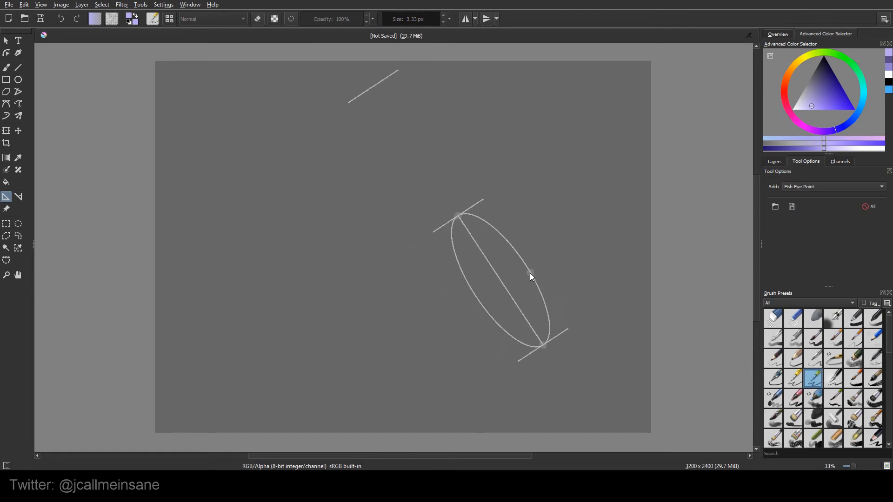
# - Return to the Multibrush with Snap to Assistants enabled and draw symmetric ellipses, undoing one stroke
pyautogui.click(6, 67)
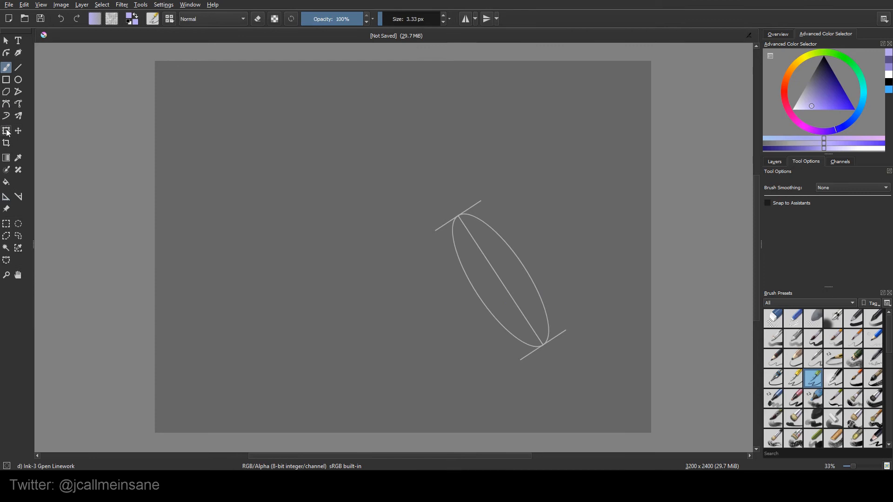
pyautogui.click(18, 115)
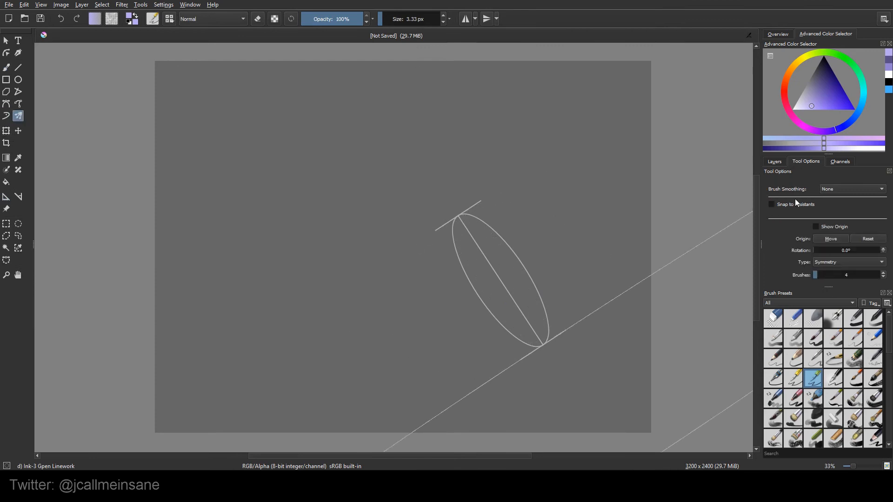
pyautogui.click(772, 204)
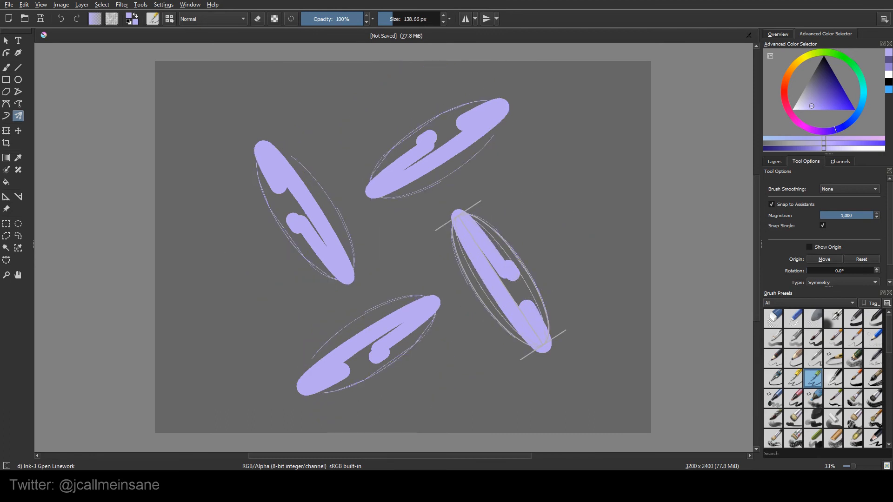
pyautogui.press('ctrl+z')
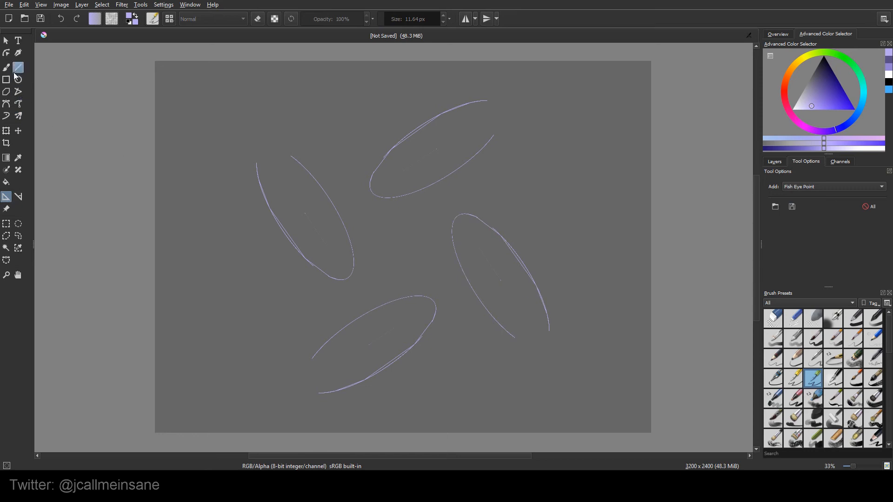
# - Disable Snap to Assistants and enable Show Origin in the Multibrush options
pyautogui.click(18, 115)
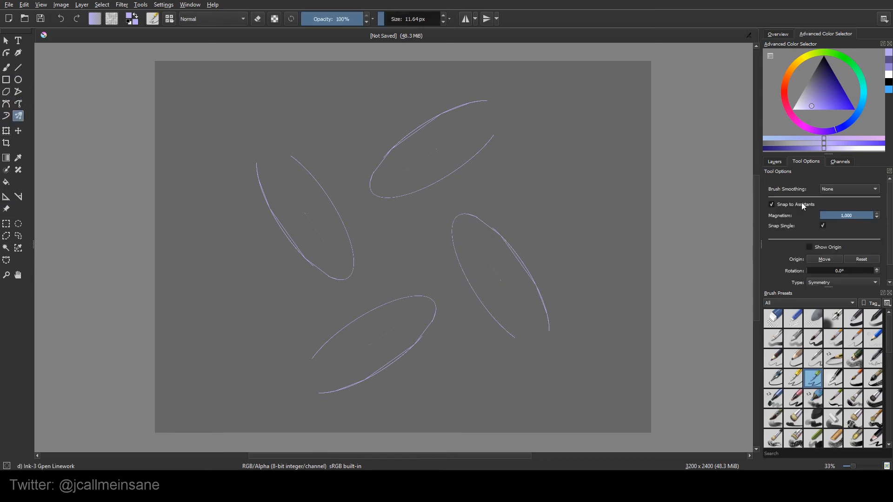
pyautogui.click(772, 204)
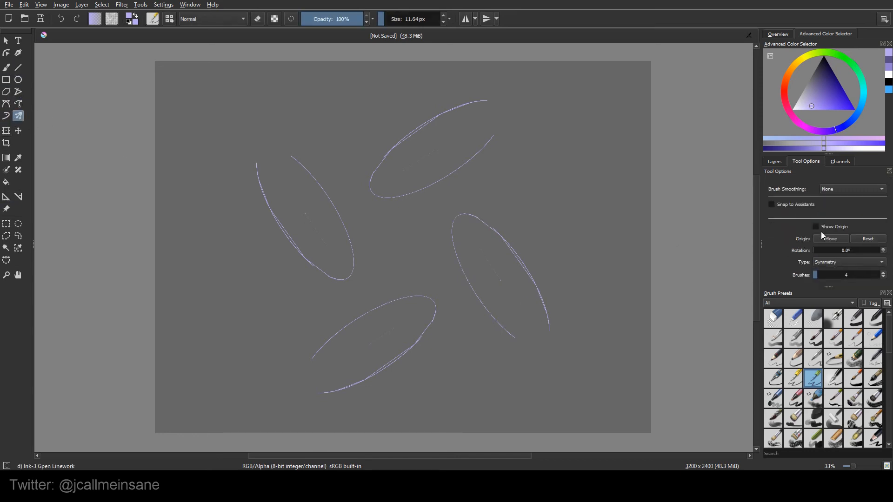
pyautogui.click(817, 227)
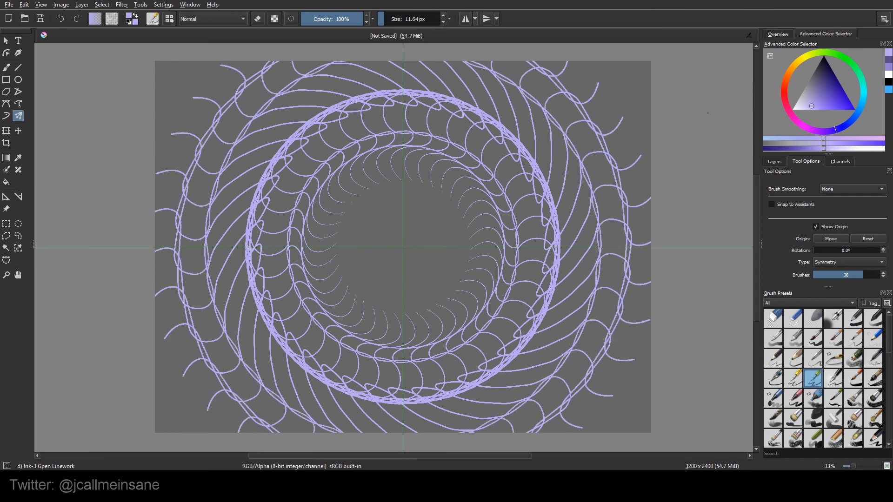
# - Pick the Basic-5 Size preset with a blue colour and leave Brush Smoothing at None
pyautogui.click(812, 338)
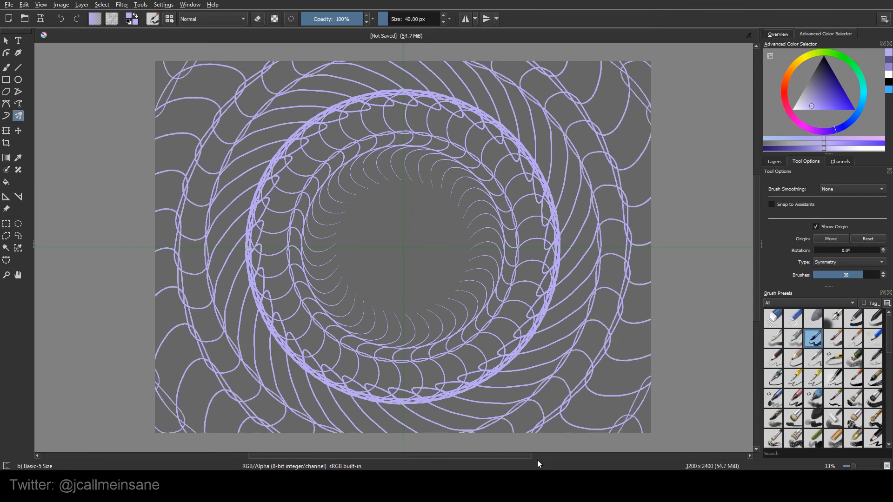
pyautogui.click(812, 379)
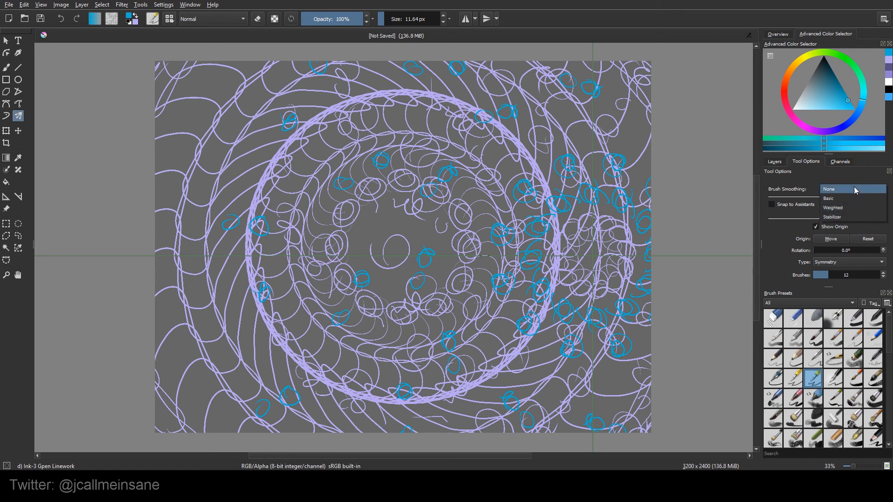
pyautogui.click(829, 189)
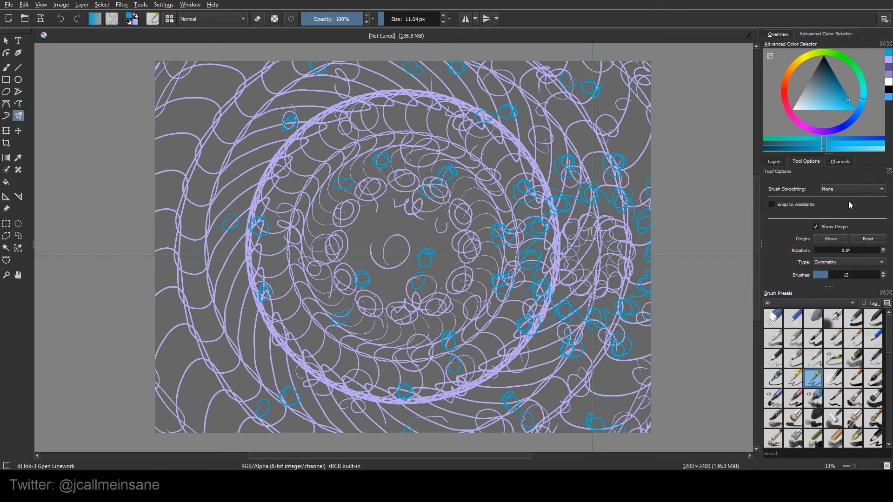
pyautogui.moveTo(874, 232)
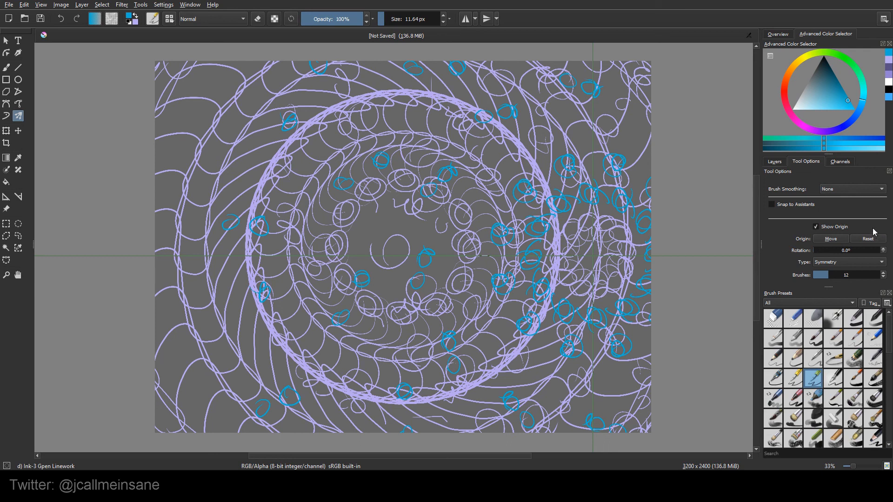